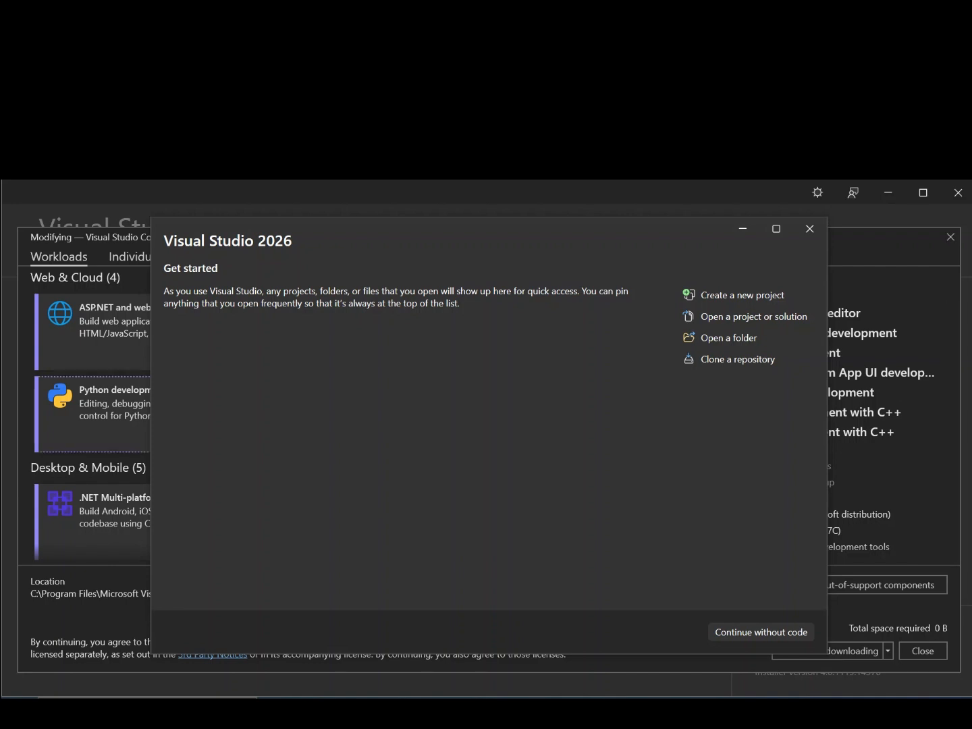
Step: Start creating a new project from the Visual Studio start window
{"action": "left_click", "coordinate": [810, 228]}
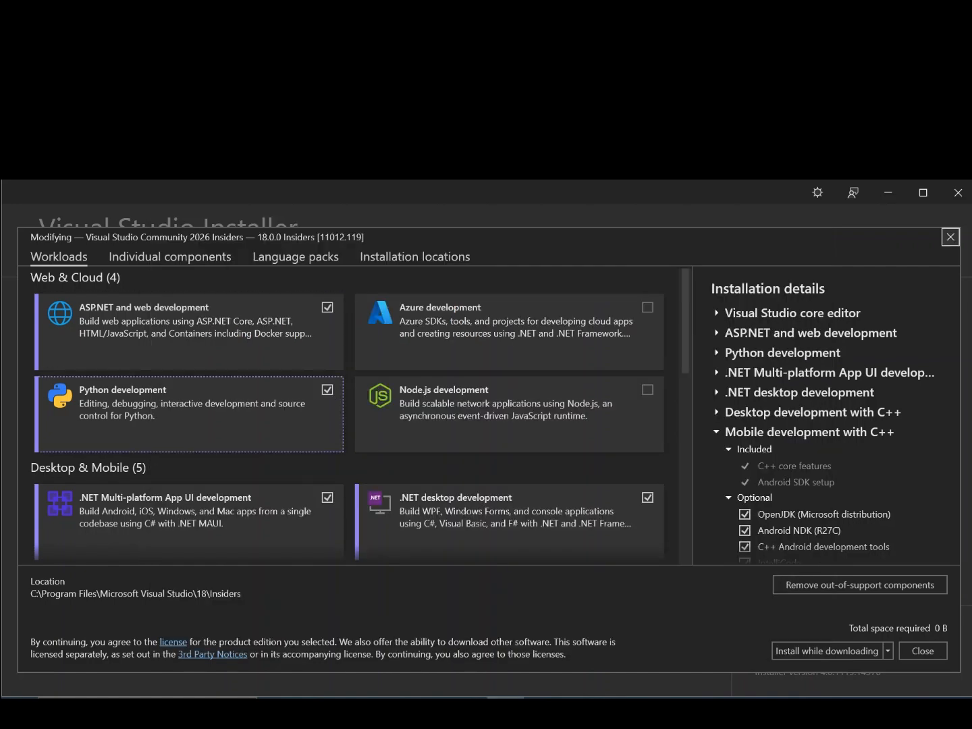
{"action": "mouse_move", "coordinate": [121, 405]}
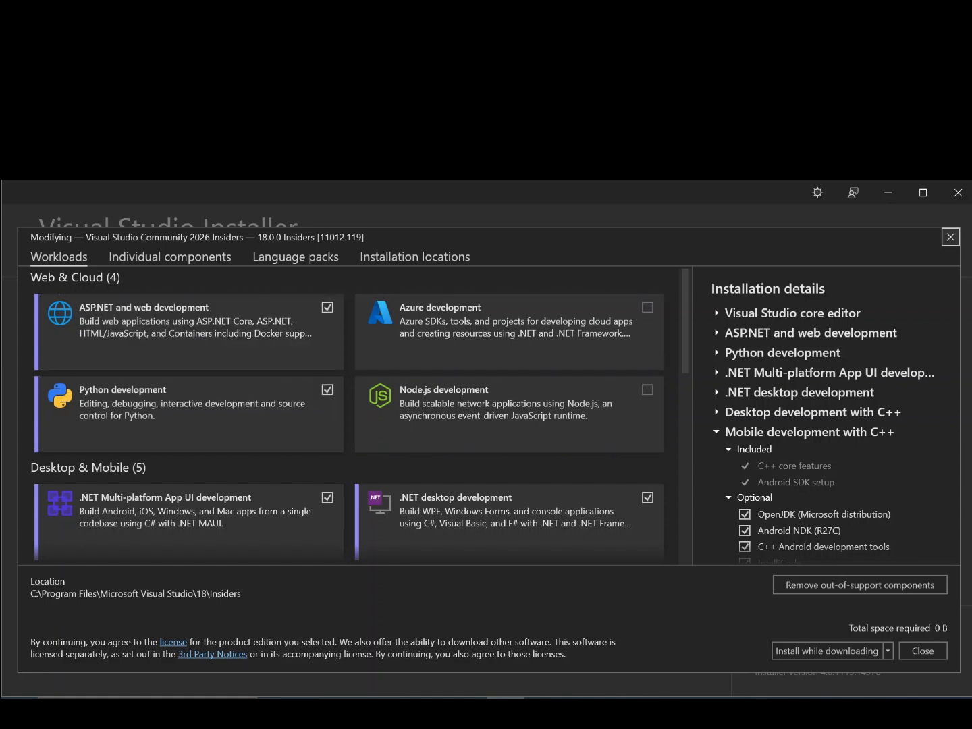
{"action": "mouse_move", "coordinate": [509, 403]}
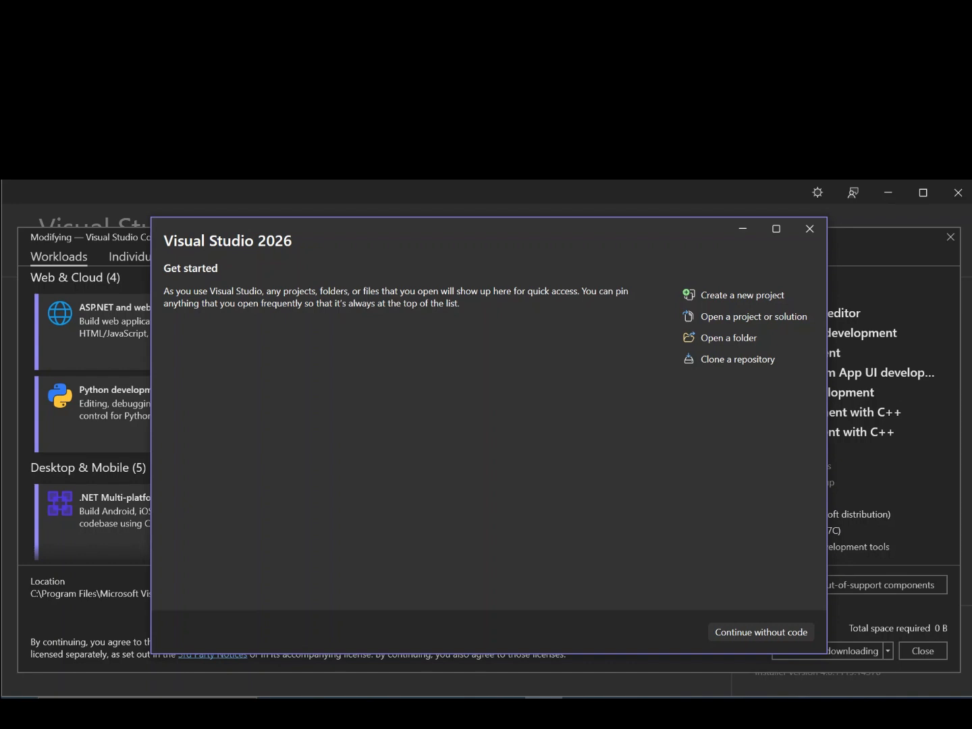
{"action": "mouse_move", "coordinate": [743, 294]}
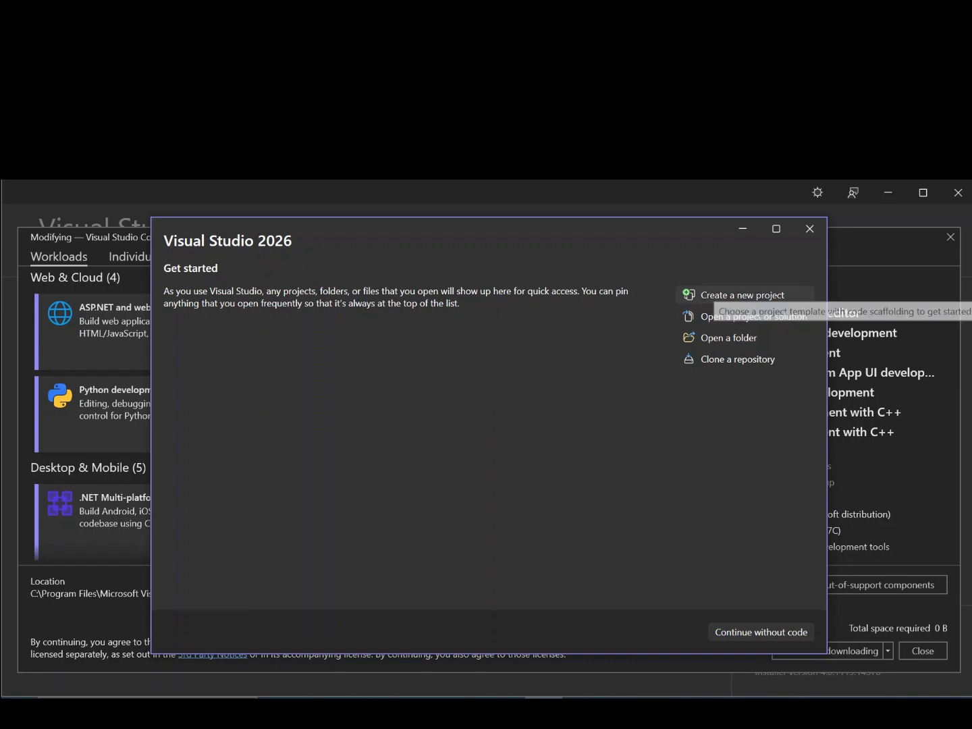
{"action": "left_click", "coordinate": [743, 294]}
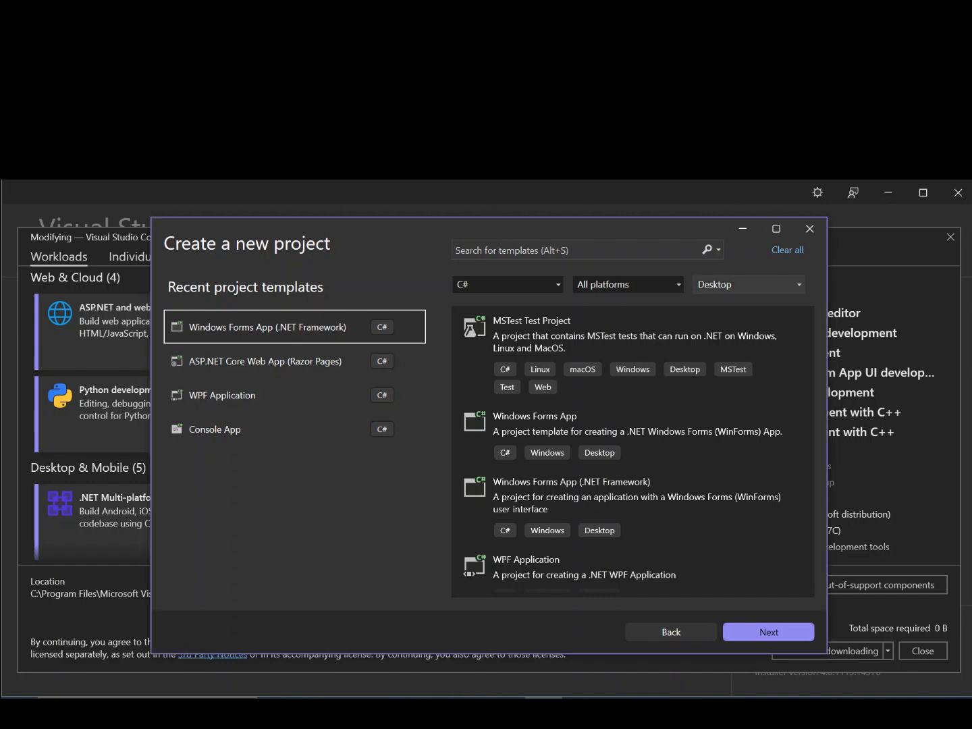
Step: Choose the Windows Forms App template from the project type list and continue to configuration
{"action": "left_click", "coordinate": [748, 283]}
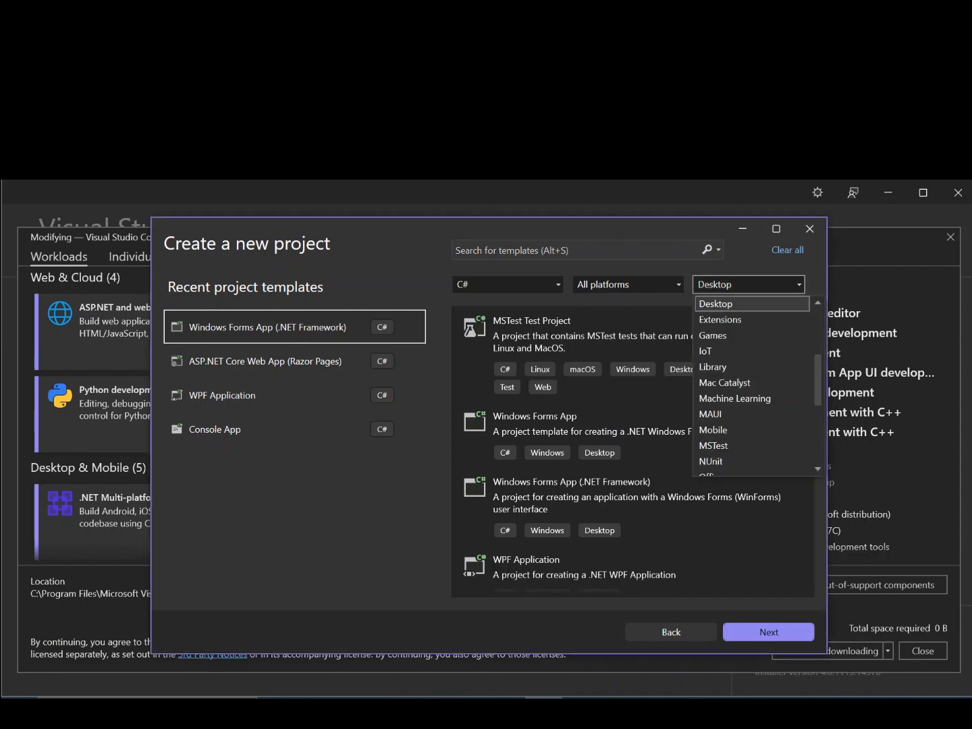
{"action": "scroll", "scroll_direction": "up", "scroll_amount": 3}
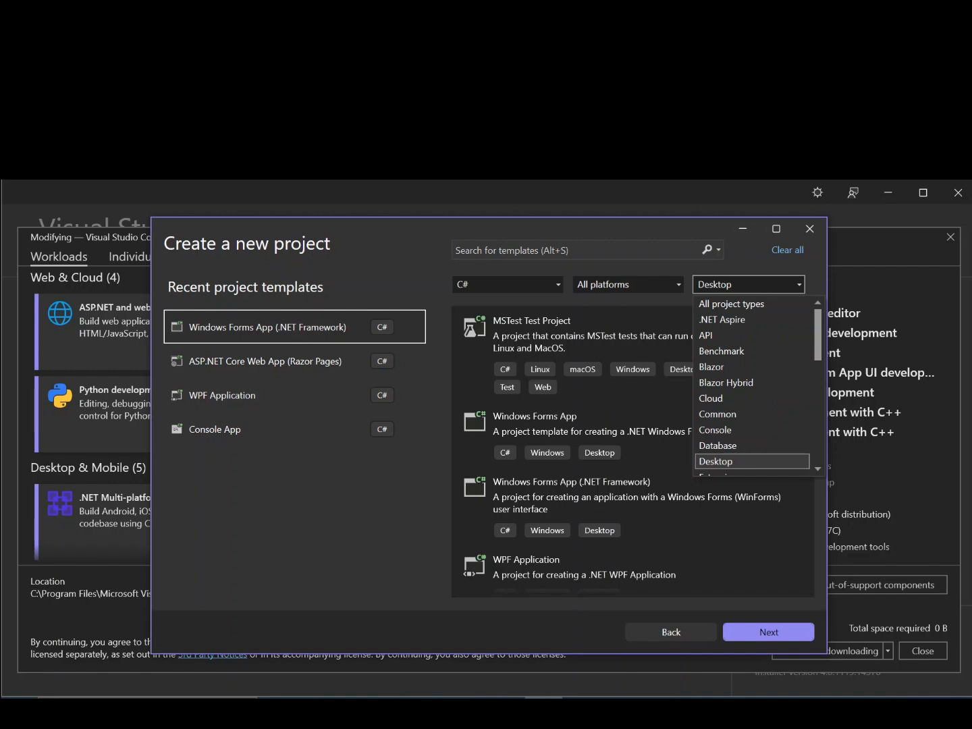
{"action": "scroll", "scroll_direction": "down", "scroll_amount": 3}
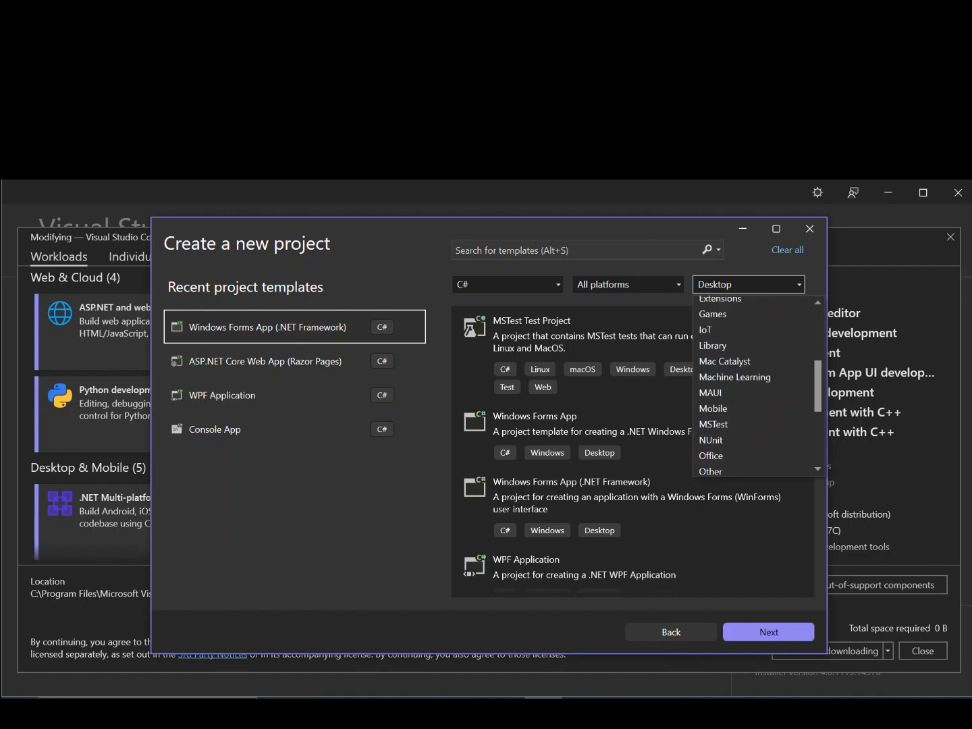
{"action": "scroll", "scroll_direction": "up", "scroll_amount": 3}
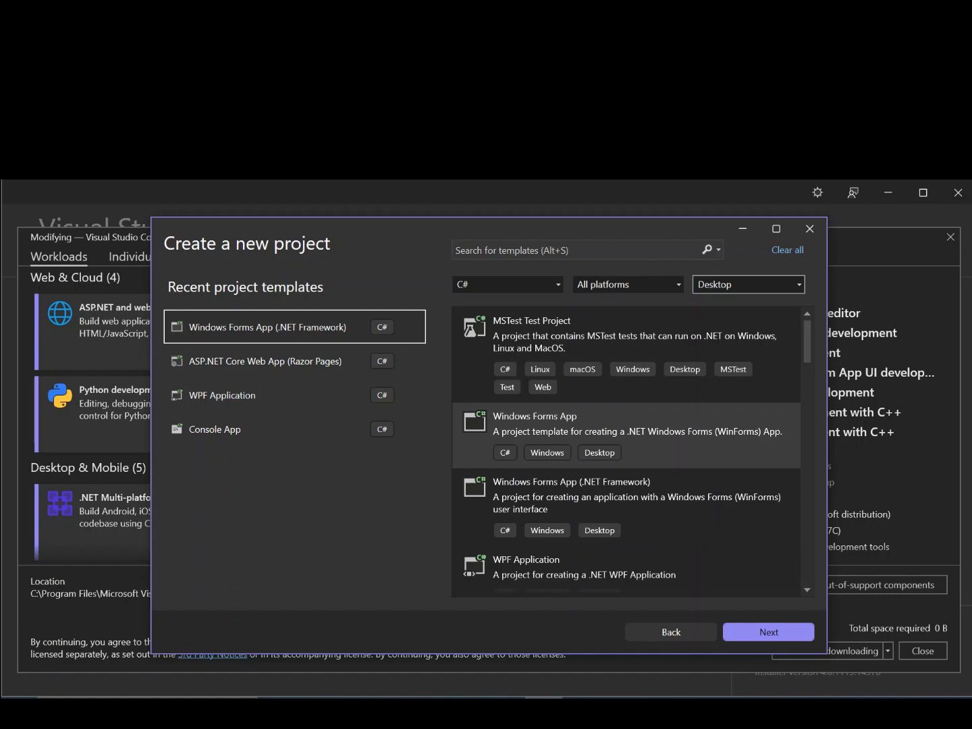
{"action": "left_click", "coordinate": [625, 434]}
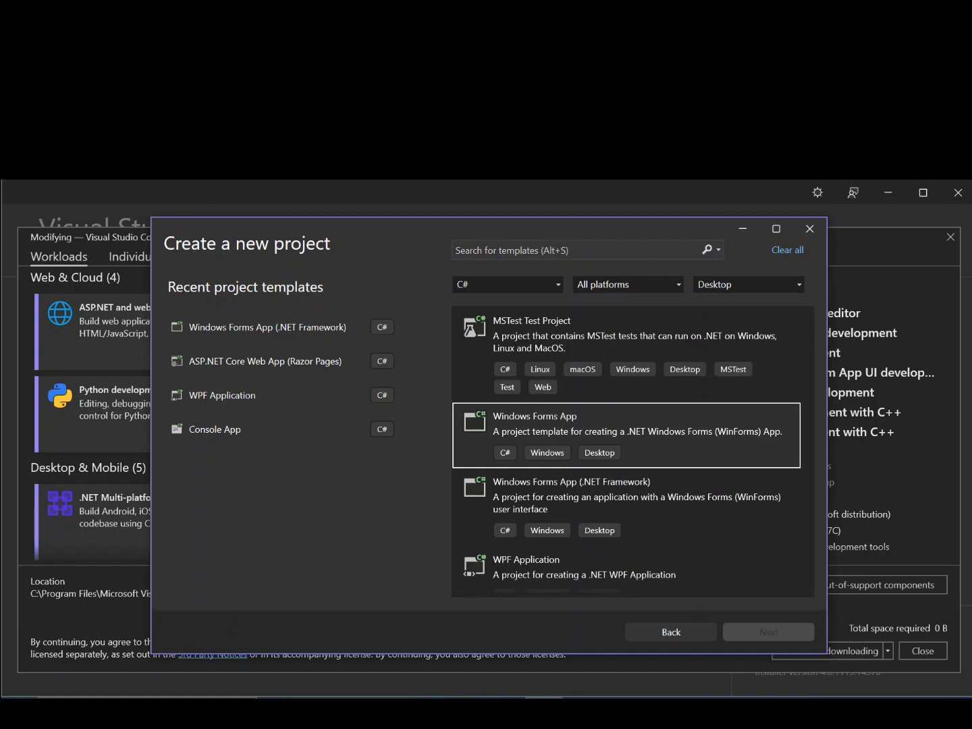
{"action": "left_click", "coordinate": [767, 632]}
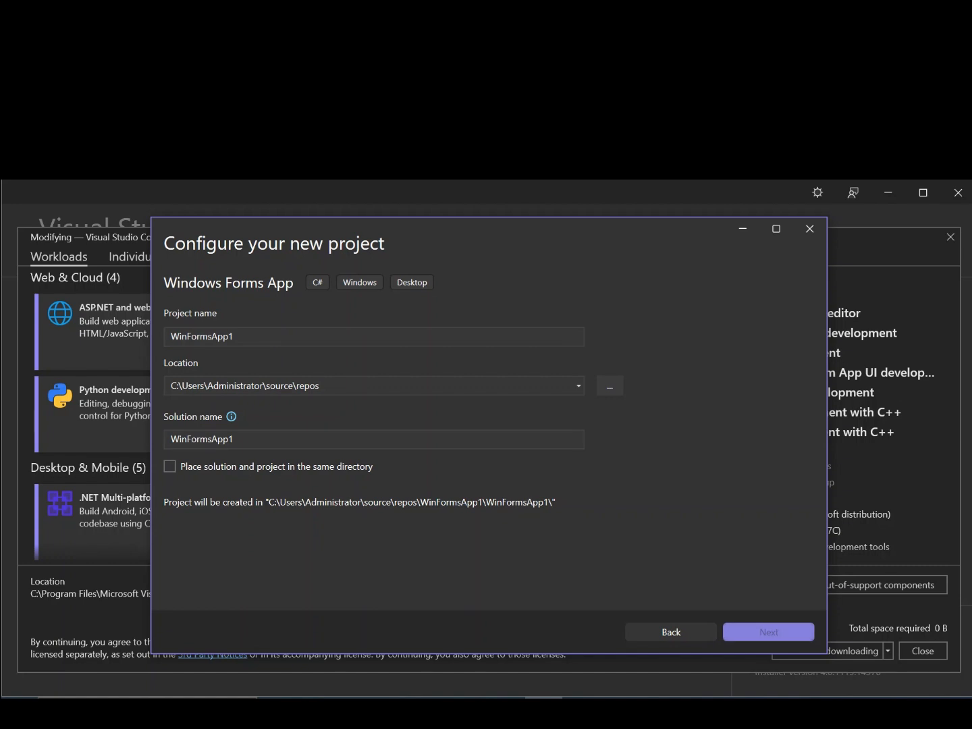
Step: Create WinFormsApp1 with the default name and location, targeting .NET 10.0 (Preview)
{"action": "left_click", "coordinate": [767, 632]}
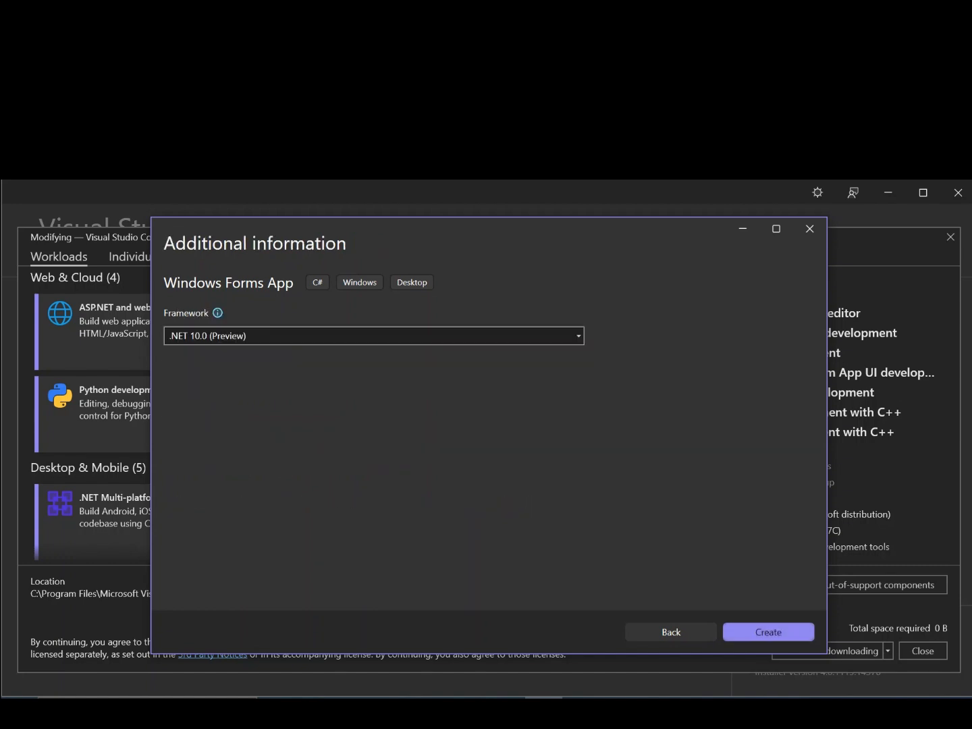
{"action": "left_click", "coordinate": [373, 335]}
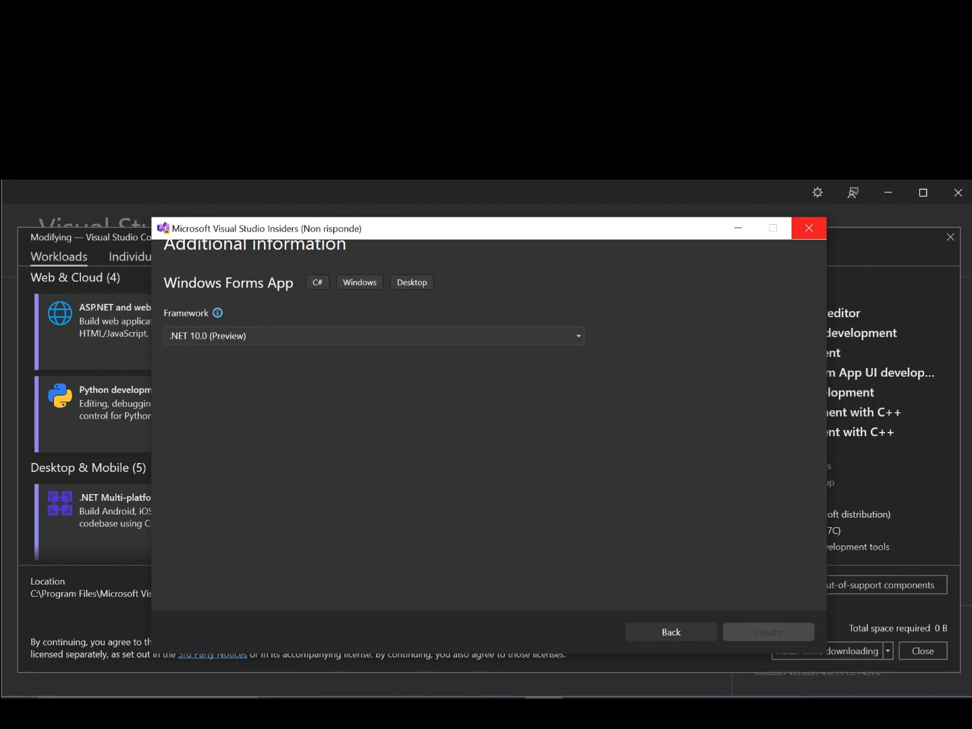
{"action": "left_click", "coordinate": [767, 632]}
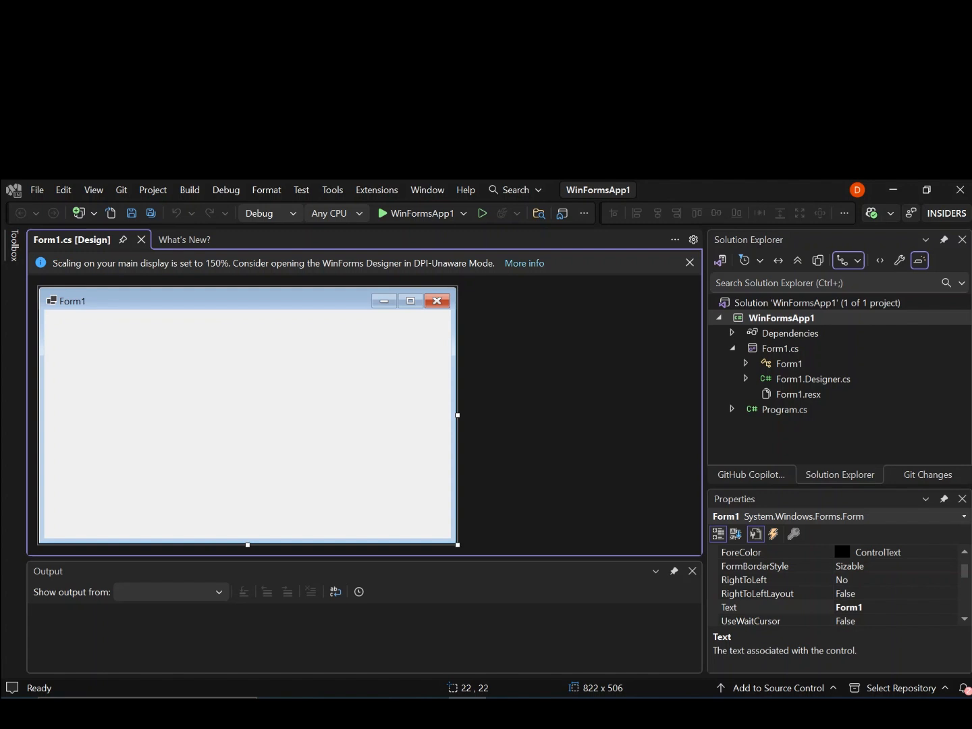
Step: Collapse Form1.cs in Solution Explorer and view Program.cs as code
{"action": "left_click", "coordinate": [783, 317]}
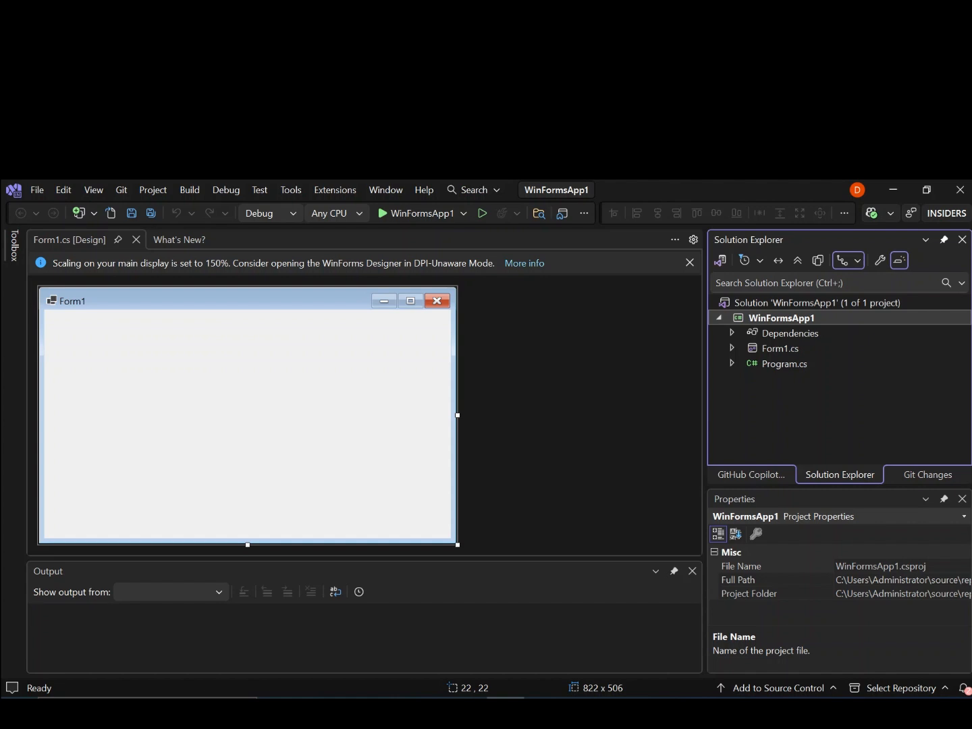
{"action": "left_click", "coordinate": [786, 364]}
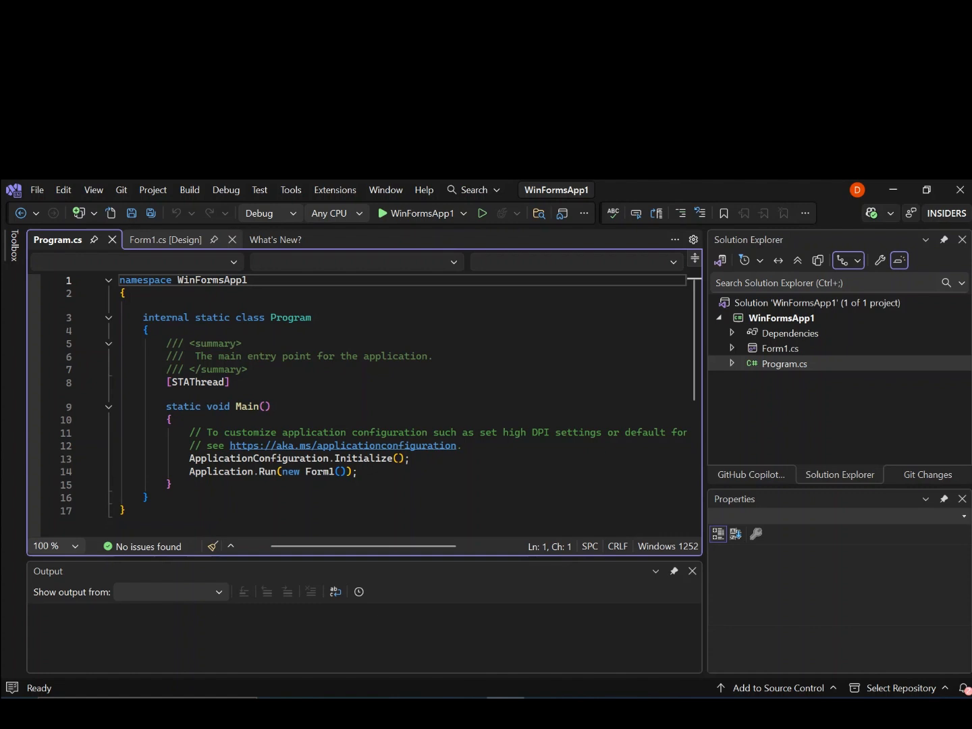
Step: Return to the Form1 designer, select the form and show the Toolbox of controls
{"action": "left_click", "coordinate": [164, 240]}
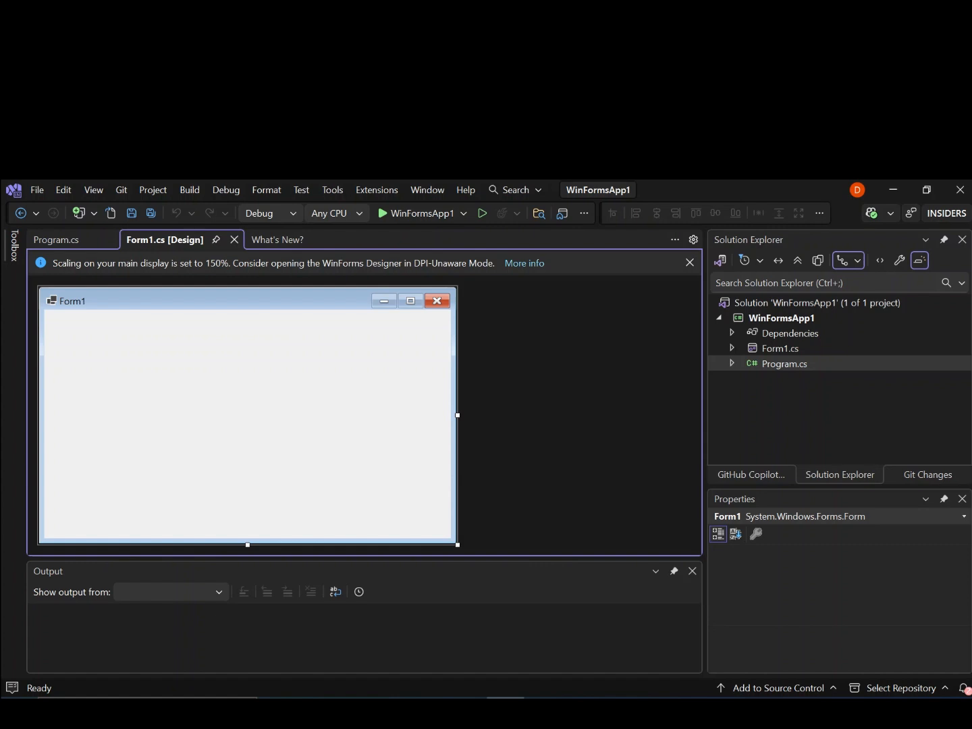
{"action": "left_click", "coordinate": [736, 534]}
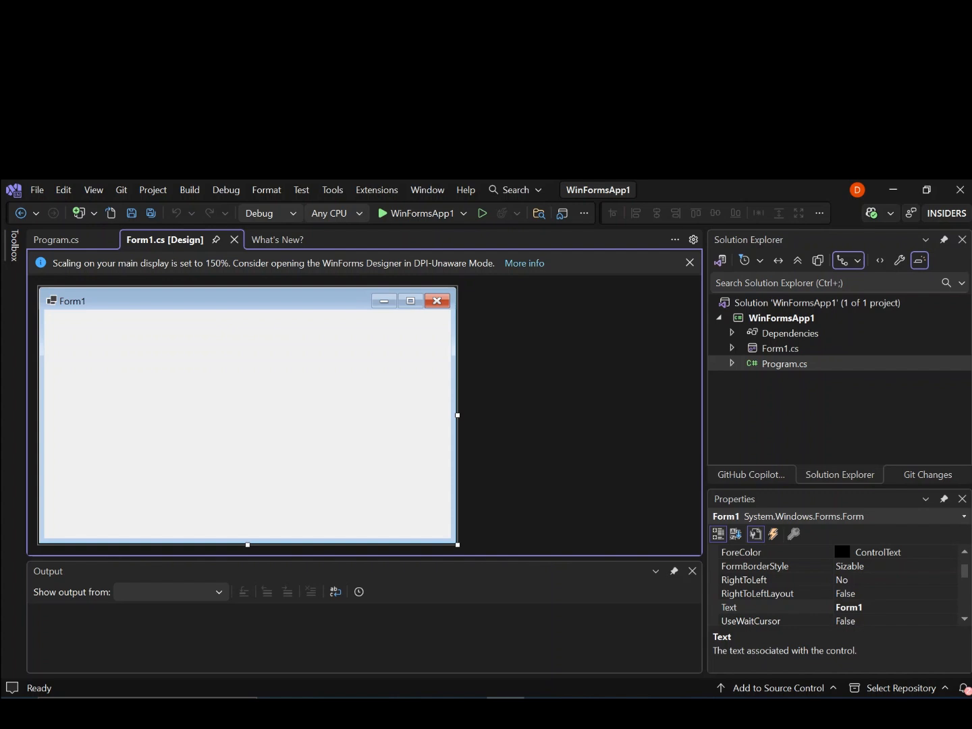
{"action": "left_click", "coordinate": [14, 244]}
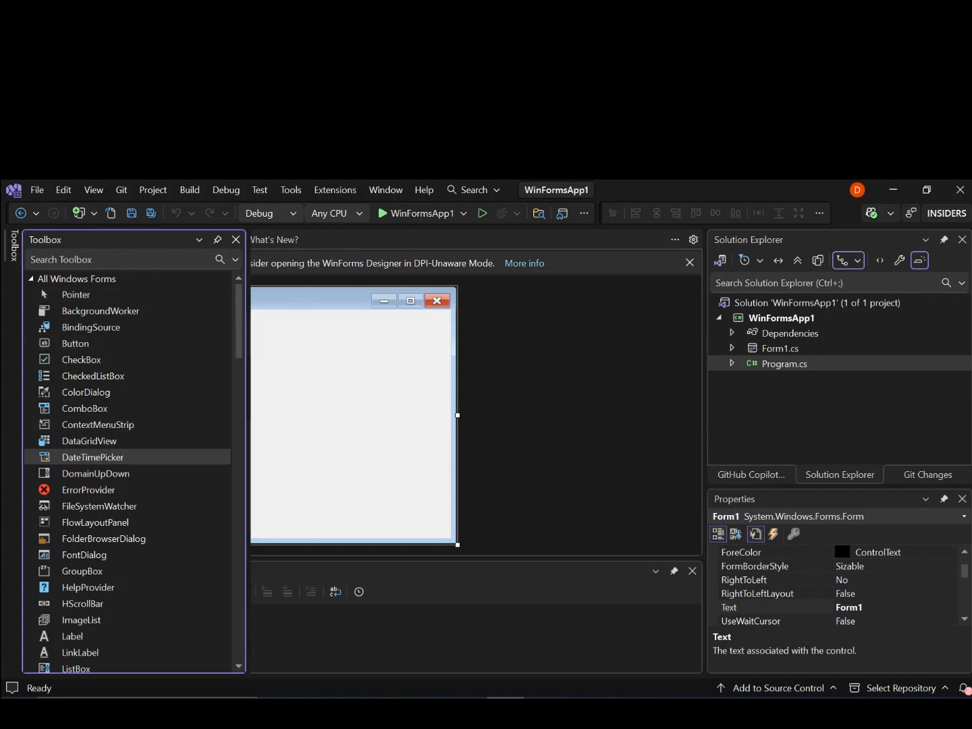
Step: Reopen the Toolbox via View > Toolbox beside the Form1 designer
{"action": "left_click", "coordinate": [93, 375]}
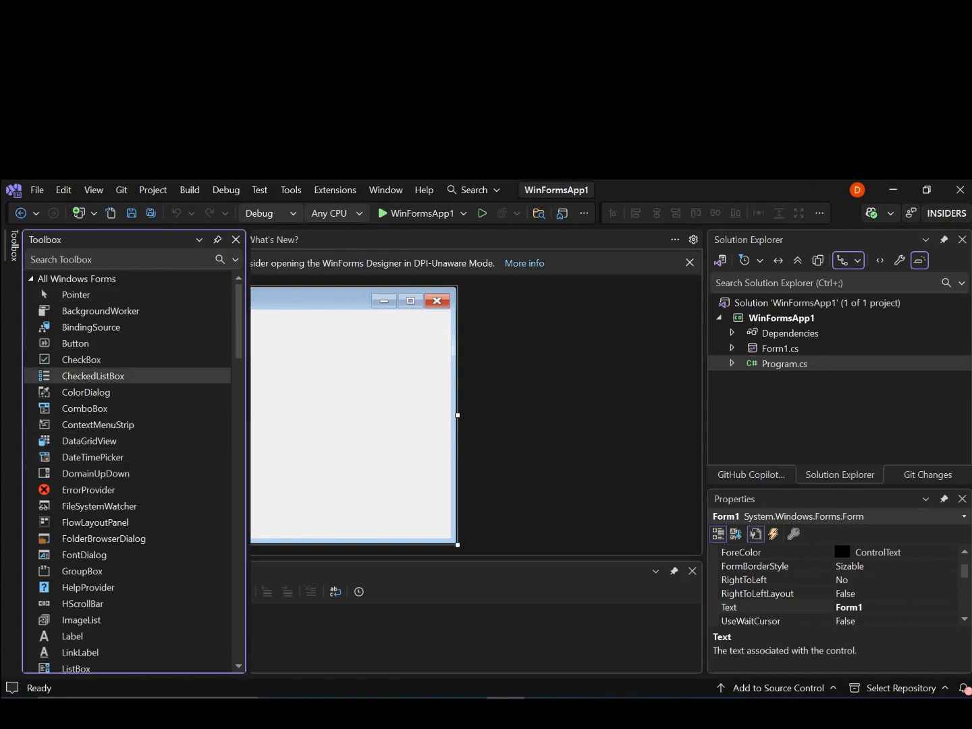
{"action": "mouse_move", "coordinate": [75, 295]}
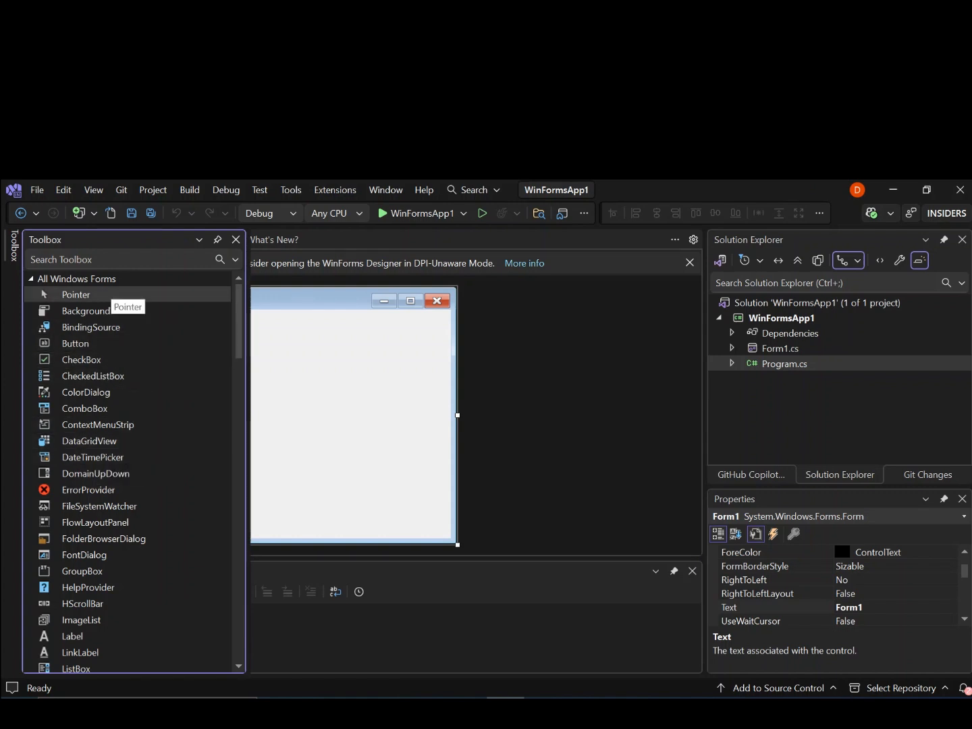
{"action": "mouse_move", "coordinate": [93, 457]}
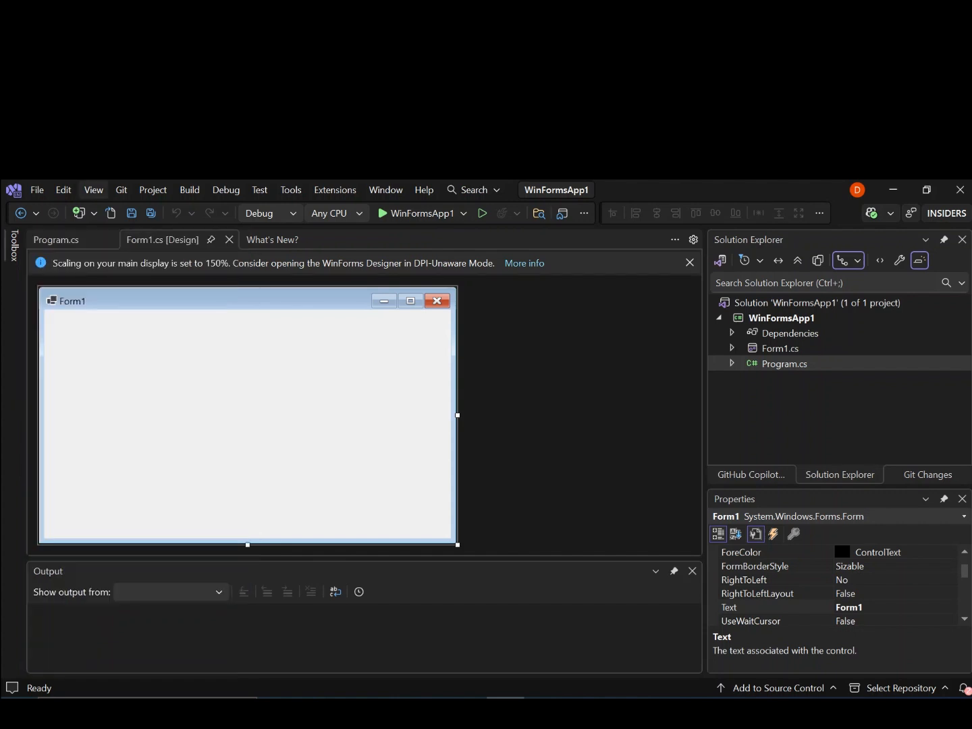
{"action": "left_click", "coordinate": [93, 189]}
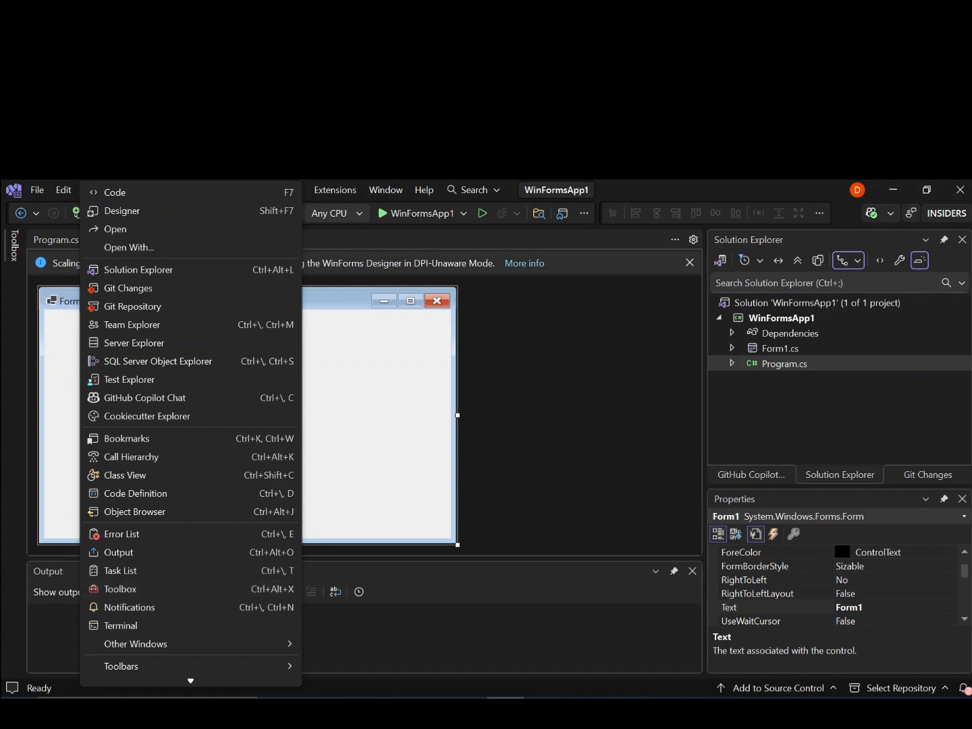
{"action": "left_click", "coordinate": [123, 589]}
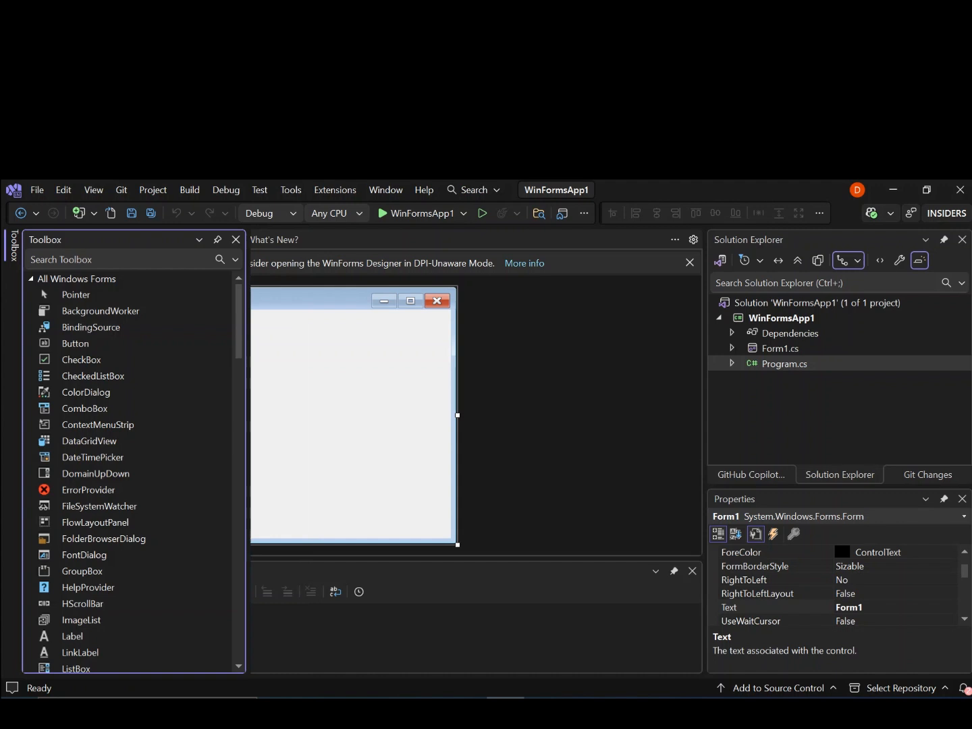
{"action": "mouse_move", "coordinate": [76, 343]}
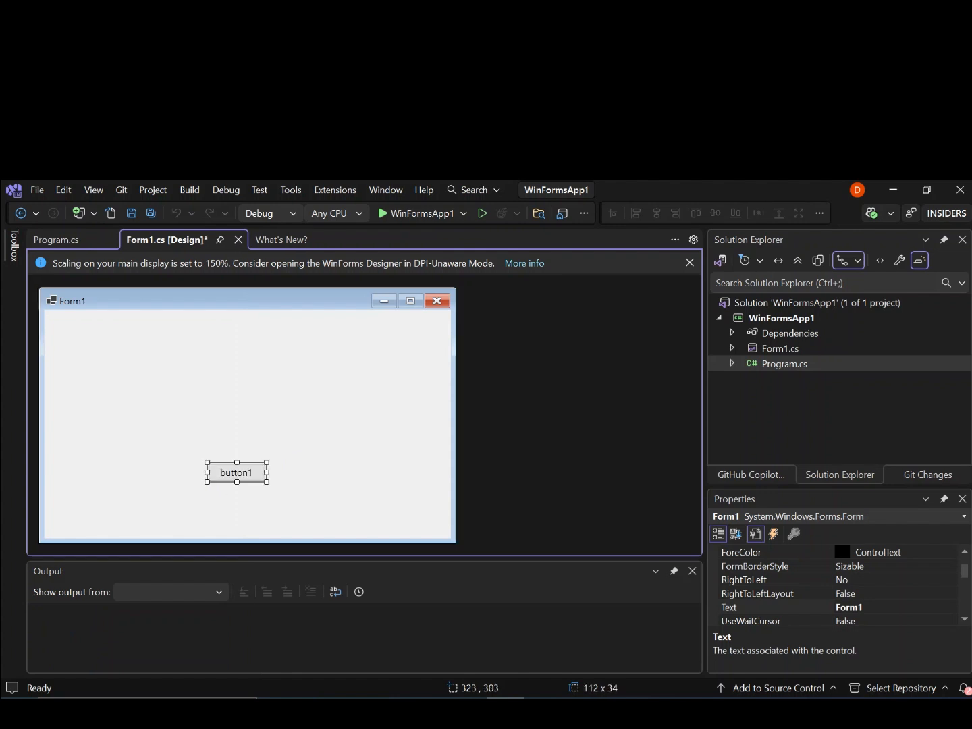
Step: Enlarge button1 to 163 × 56 and select its Text property in the Properties window
{"action": "left_click", "coordinate": [235, 473]}
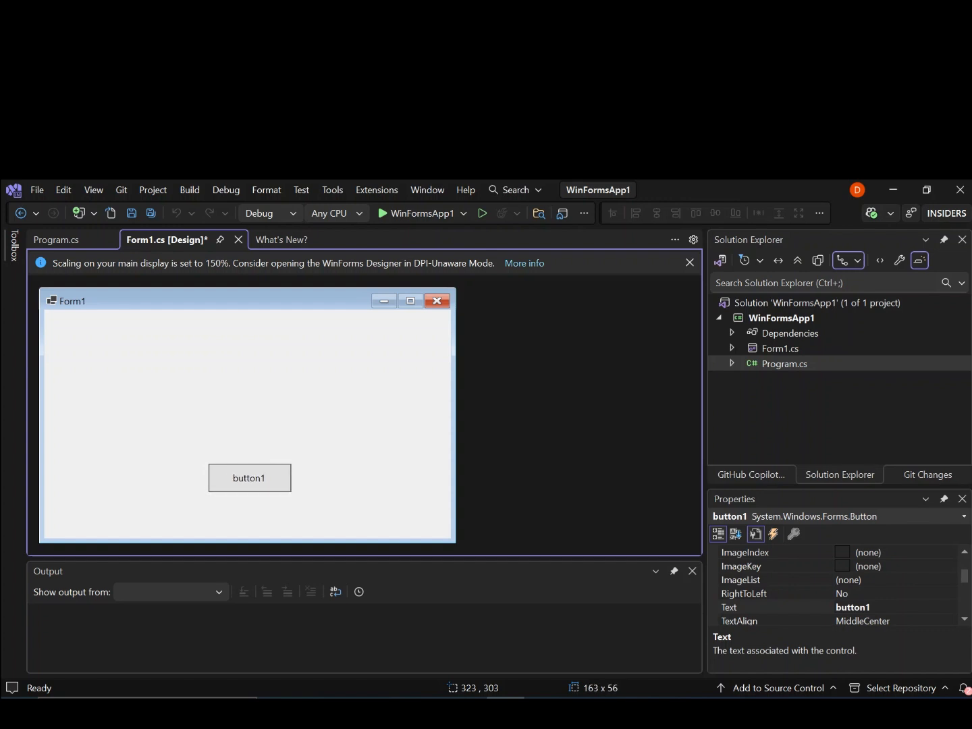
{"action": "left_click", "coordinate": [249, 478]}
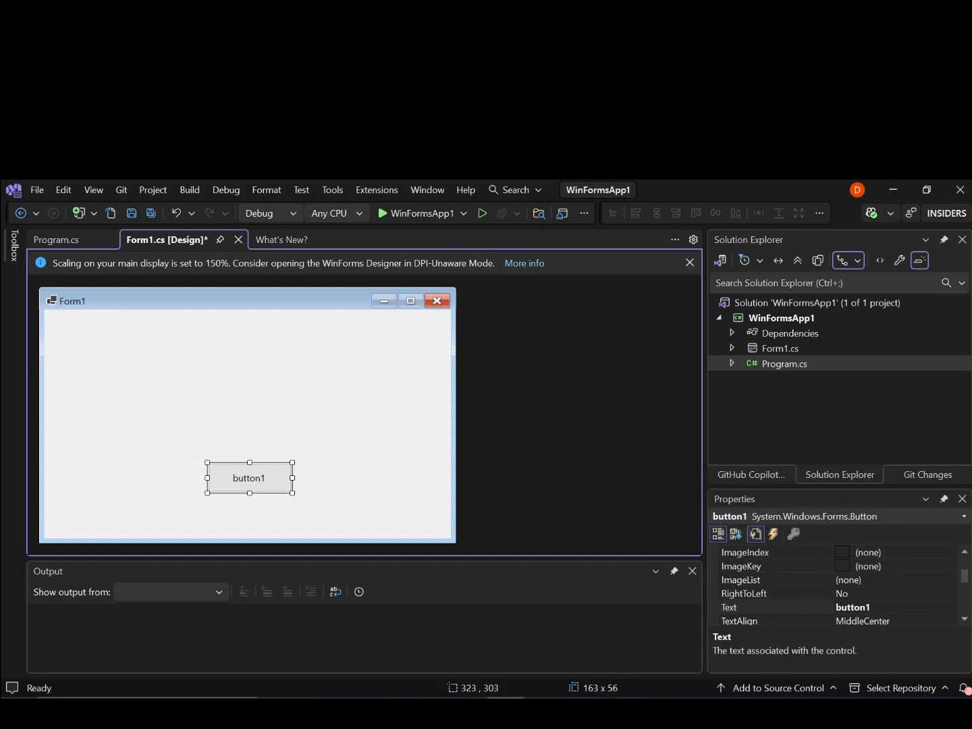
{"action": "left_click", "coordinate": [746, 594]}
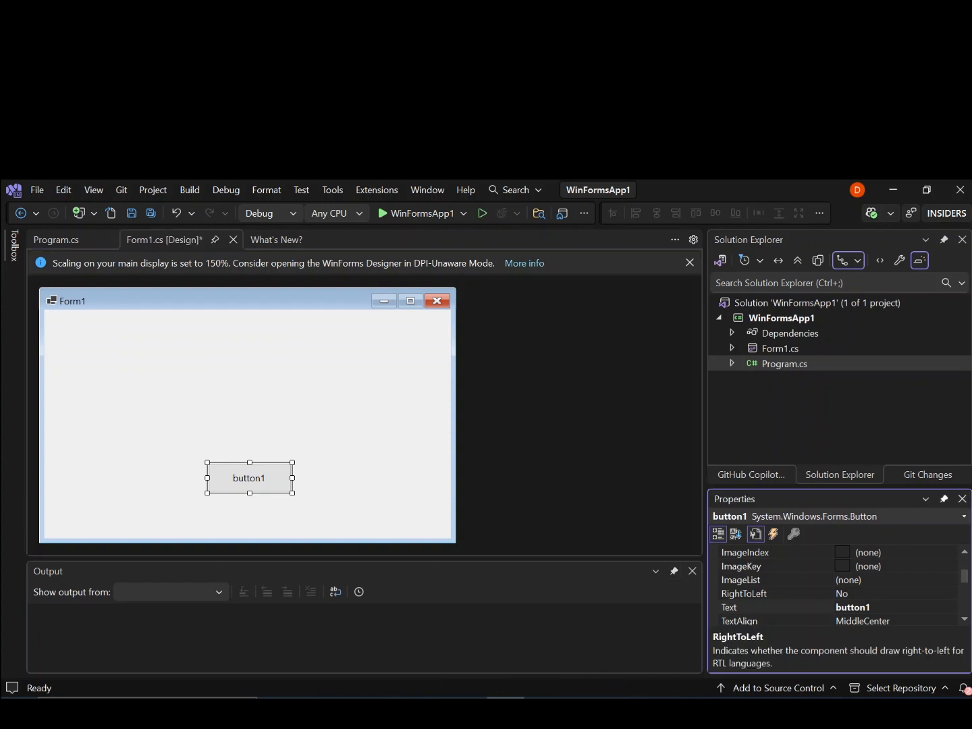
{"action": "left_click", "coordinate": [763, 594]}
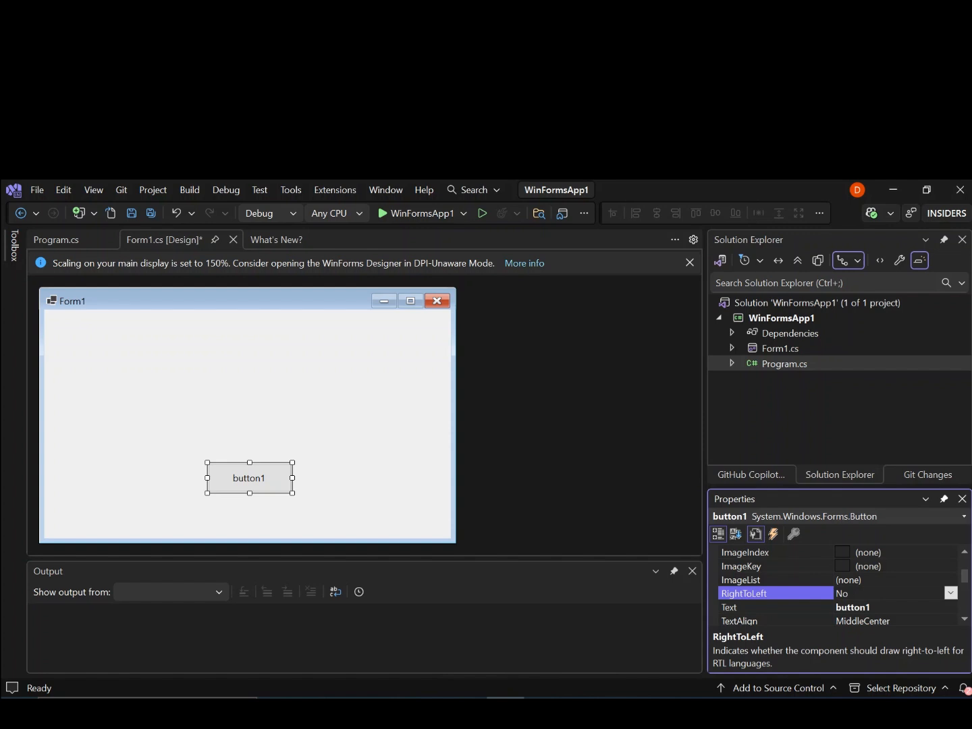
{"action": "left_click", "coordinate": [776, 608]}
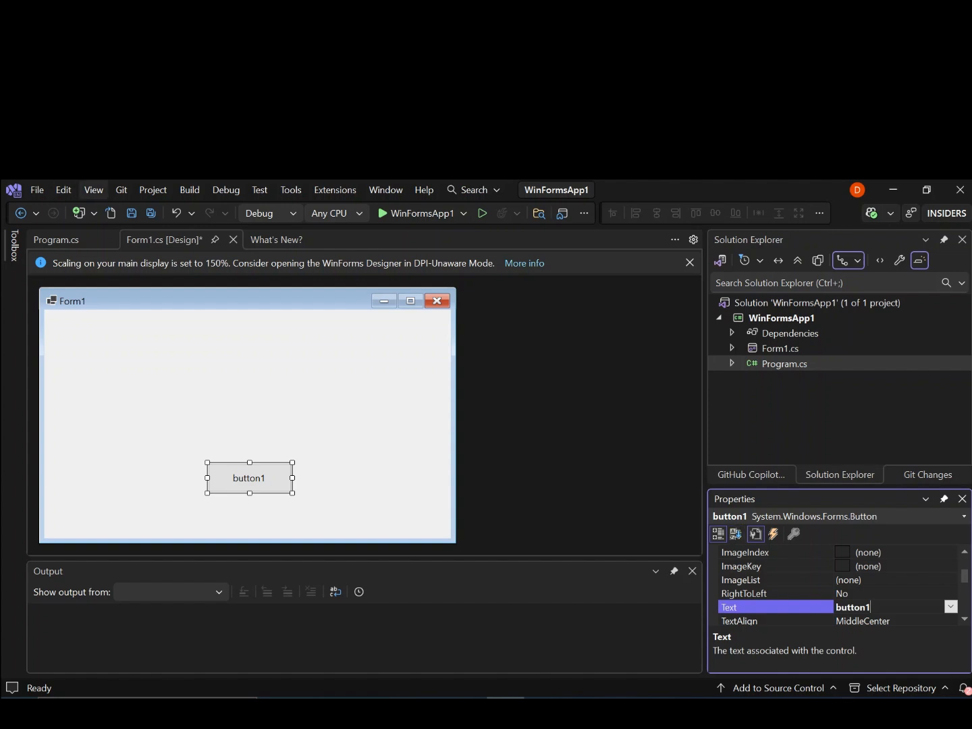
{"action": "left_click", "coordinate": [93, 189]}
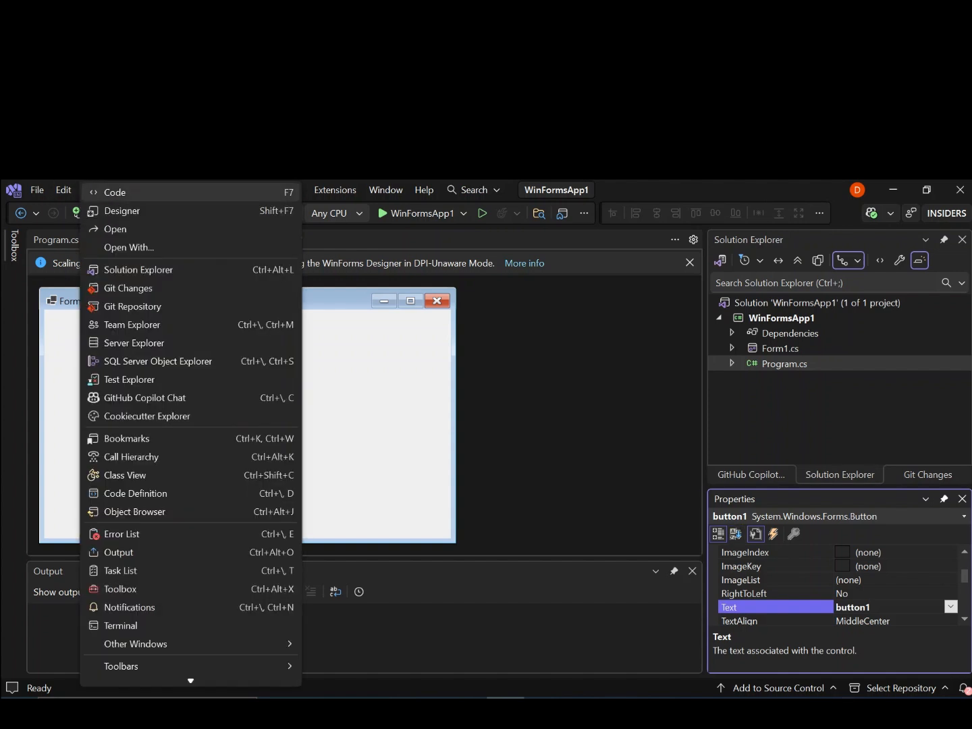
{"action": "mouse_move", "coordinate": [135, 493]}
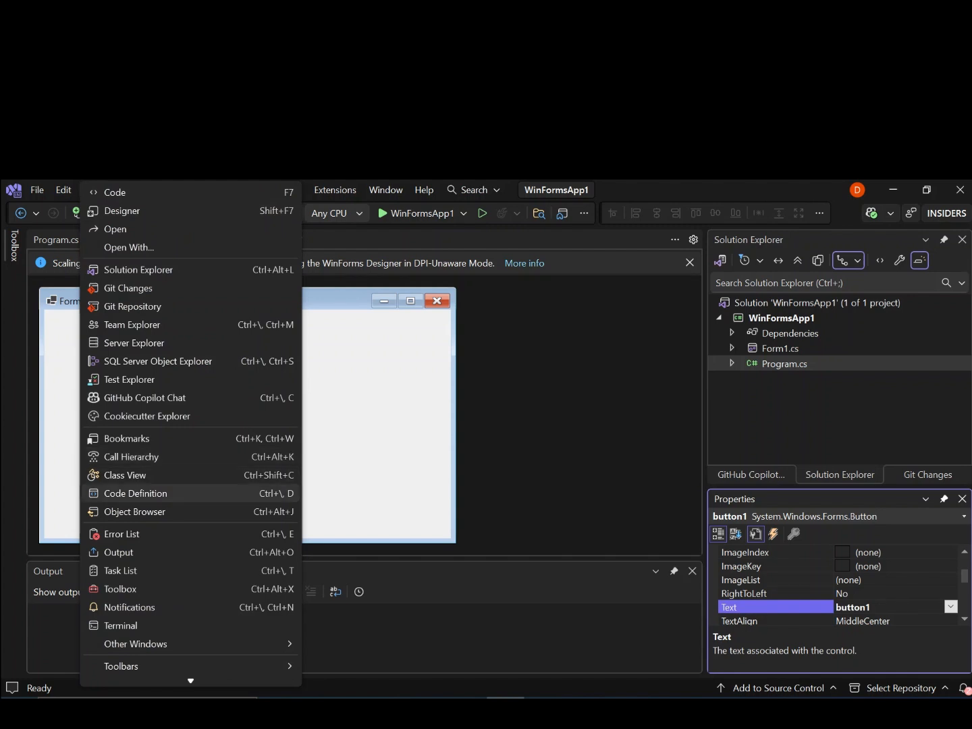
Step: Dismiss the View menu and begin editing button1's Text value
{"action": "left_click", "coordinate": [122, 211]}
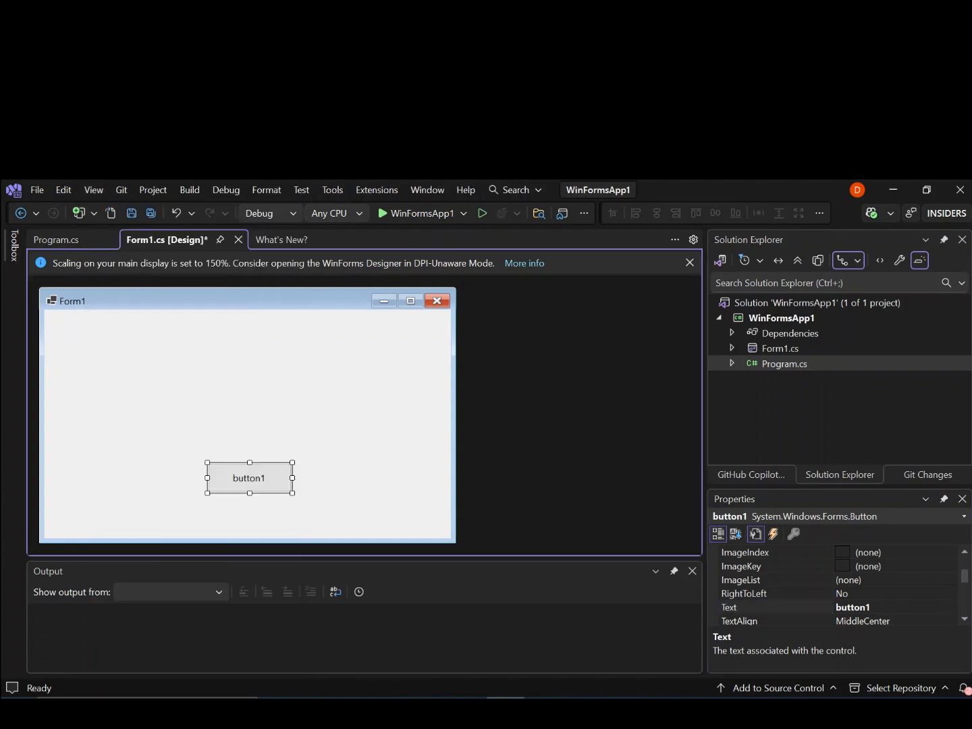
{"action": "right_click", "coordinate": [248, 478]}
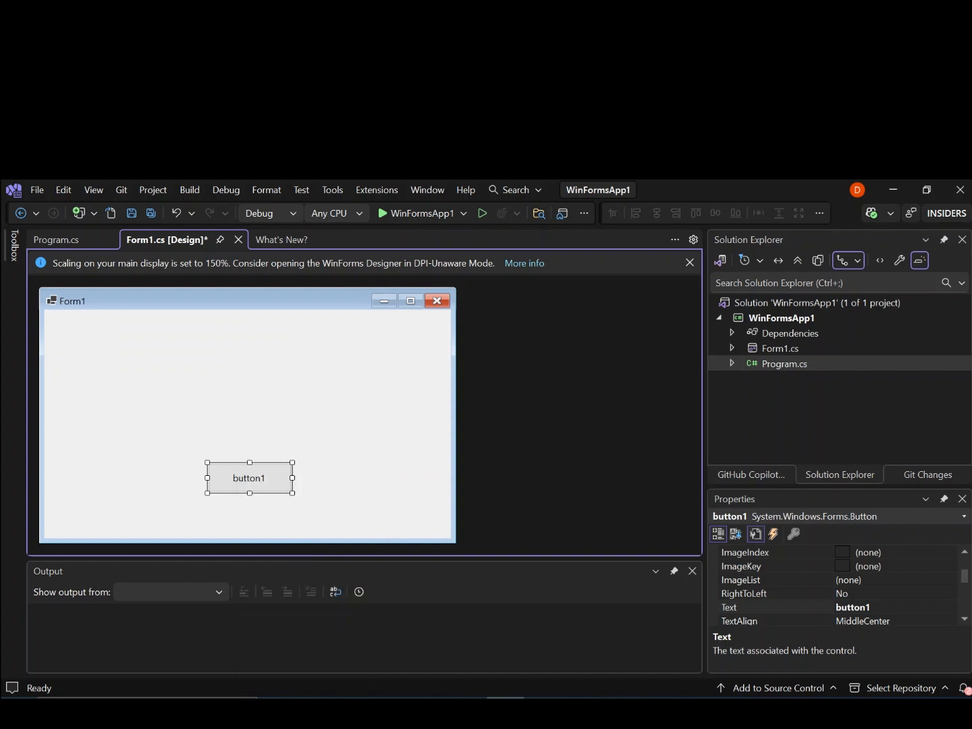
{"action": "left_click", "coordinate": [777, 607]}
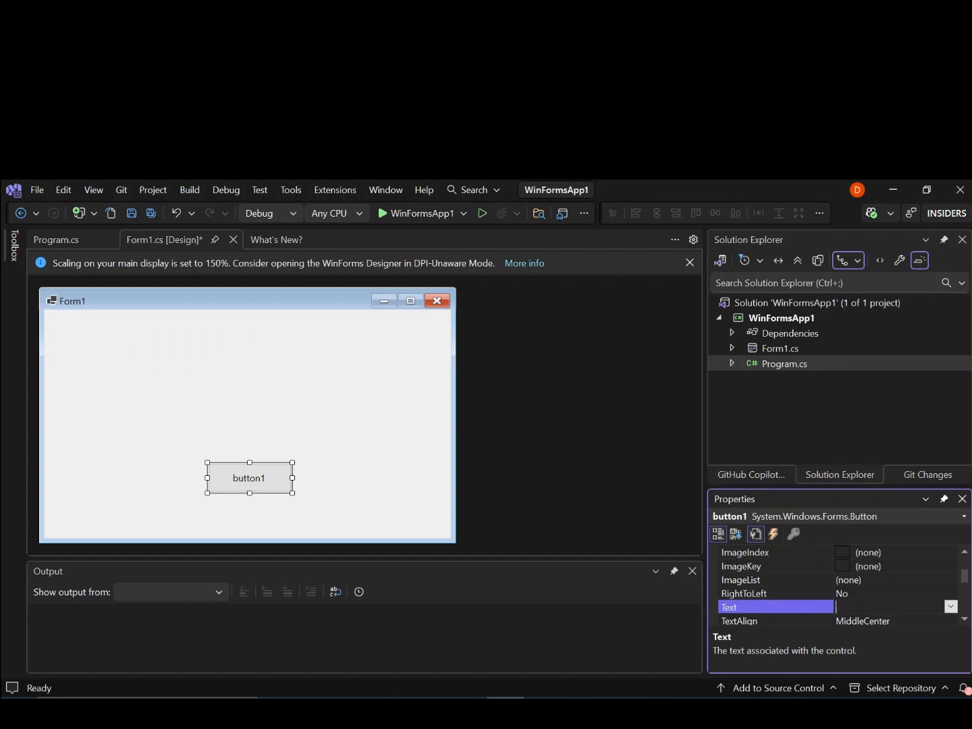
Step: Set button1's Text property to 'Click Me'
{"action": "type", "text": "Click"}
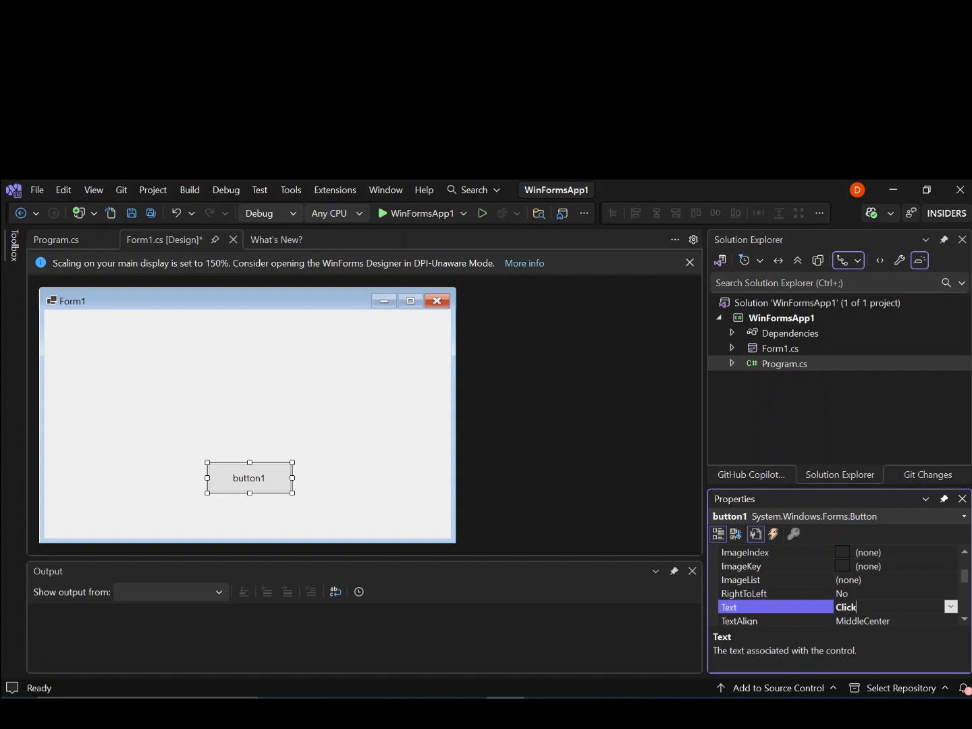
{"action": "type", "text": "Me"}
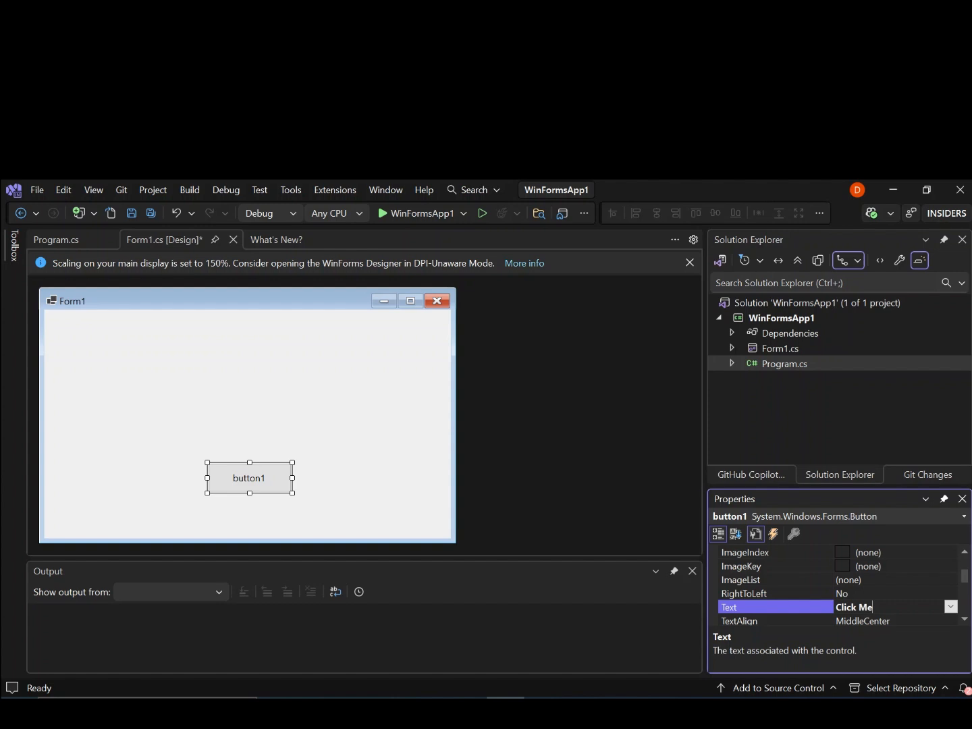
{"action": "key", "text": "Return"}
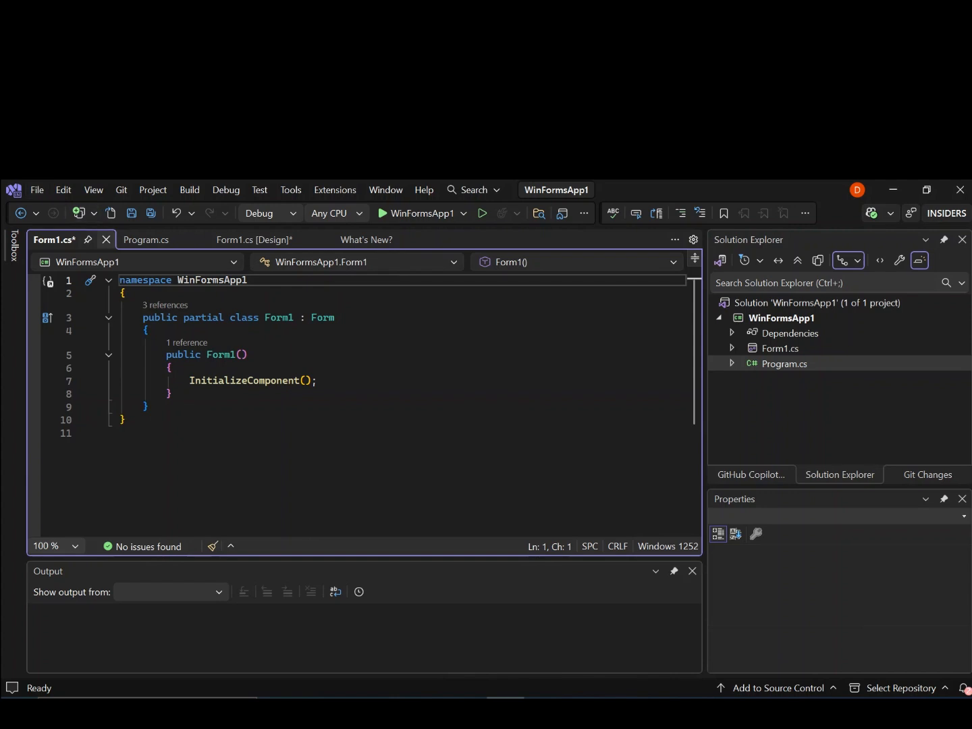
Step: Close the Form1.cs code tab, returning to the designer showing the Click Me button
{"action": "left_click", "coordinate": [254, 241]}
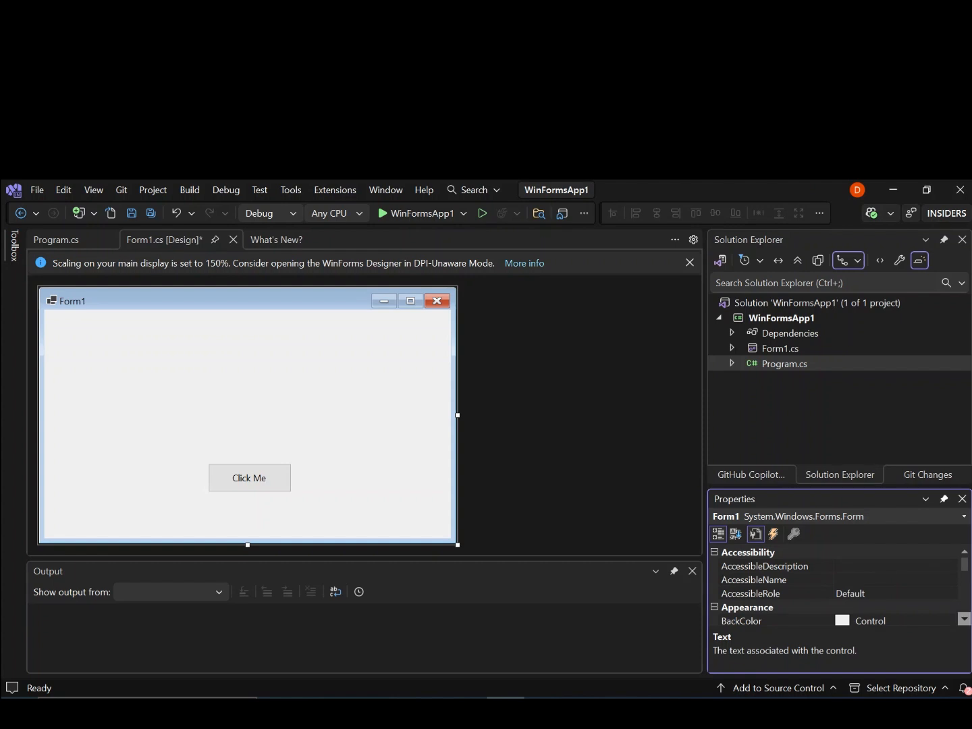
Step: Set Form1's BackColor to System > HotTrack blue, then select button1 on the form
{"action": "scroll", "scroll_direction": "down", "scroll_amount": 3}
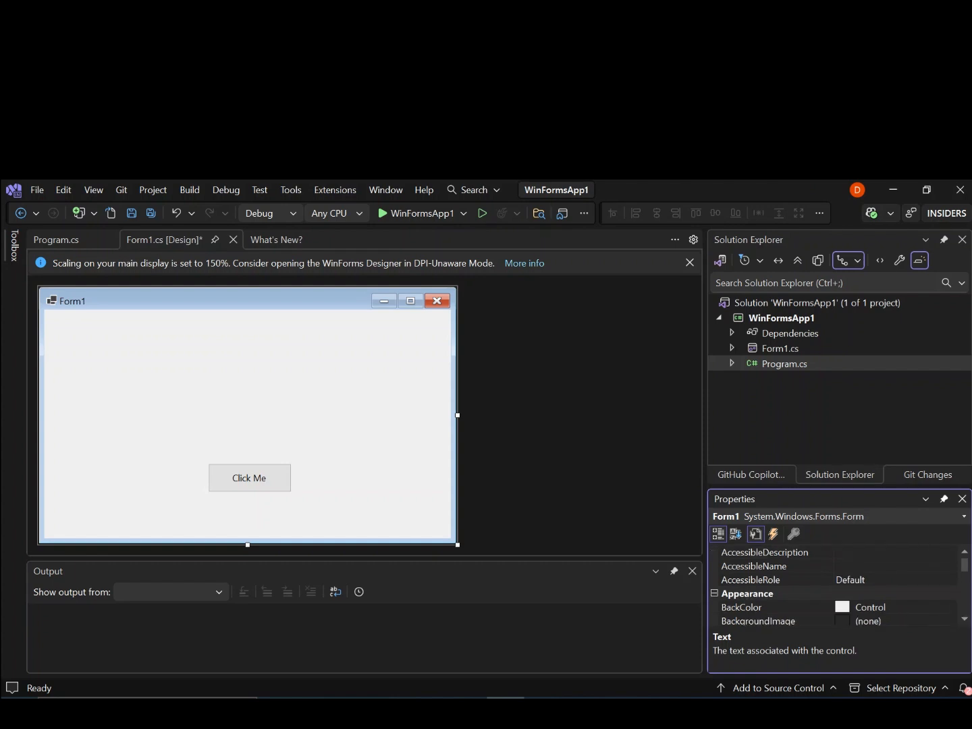
{"action": "left_click", "coordinate": [746, 608]}
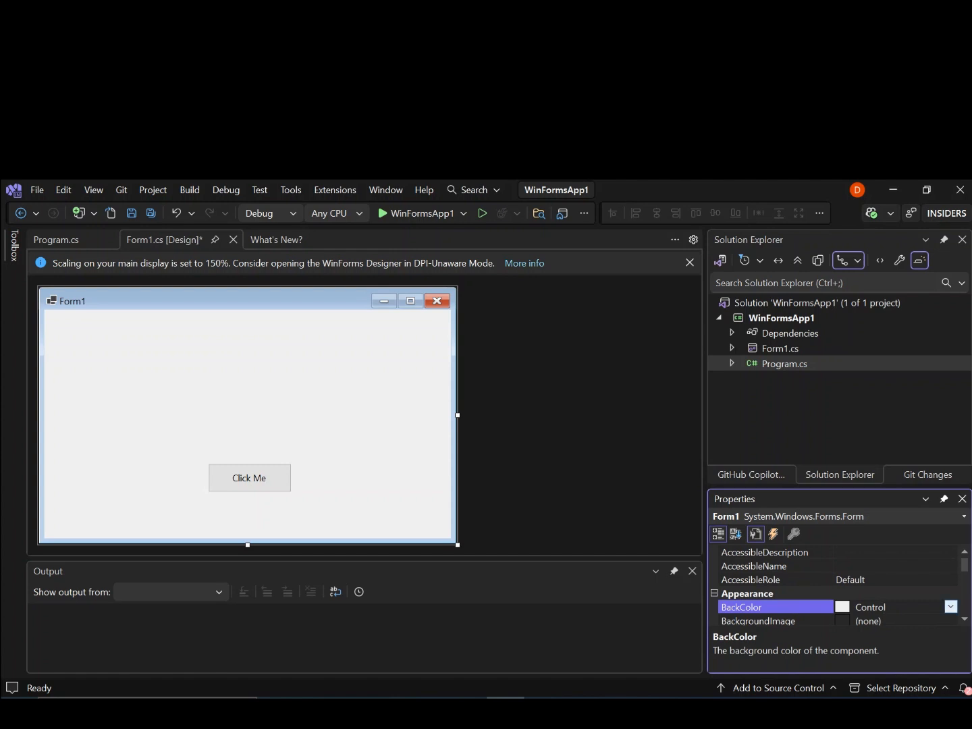
{"action": "left_click", "coordinate": [951, 607]}
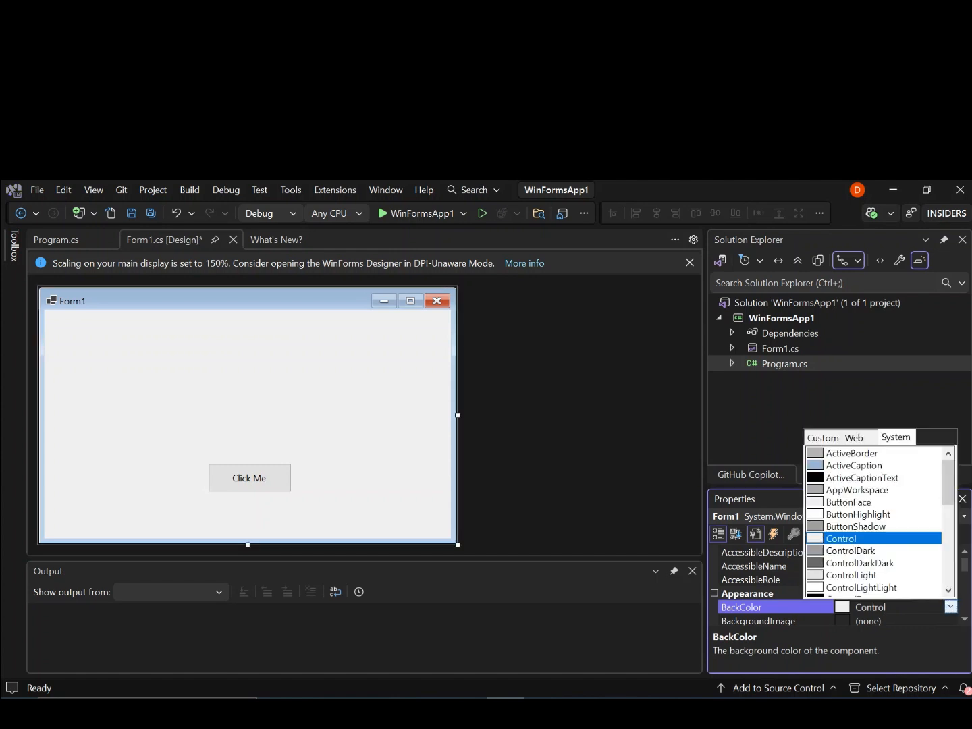
{"action": "scroll", "scroll_direction": "down", "scroll_amount": 3}
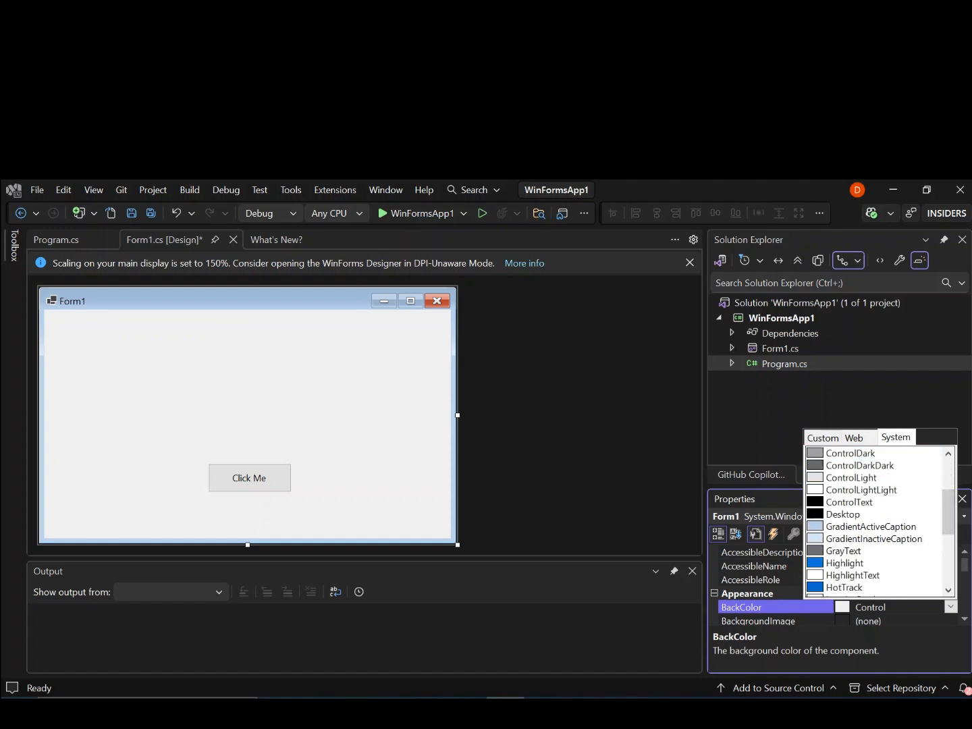
{"action": "left_click", "coordinate": [846, 588]}
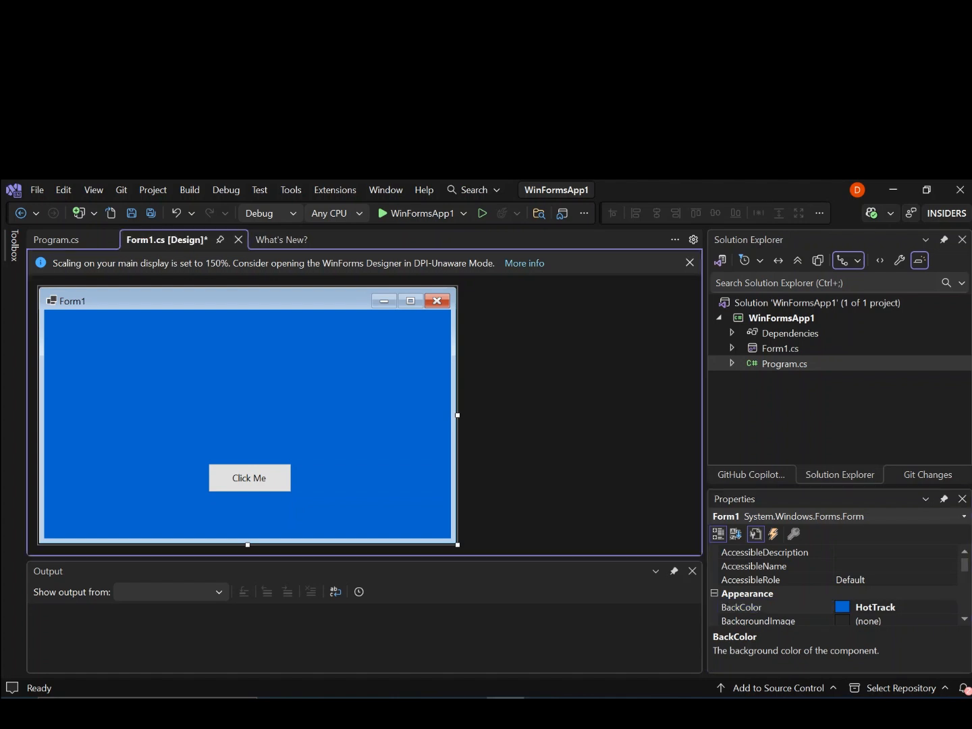
{"action": "left_click", "coordinate": [248, 478]}
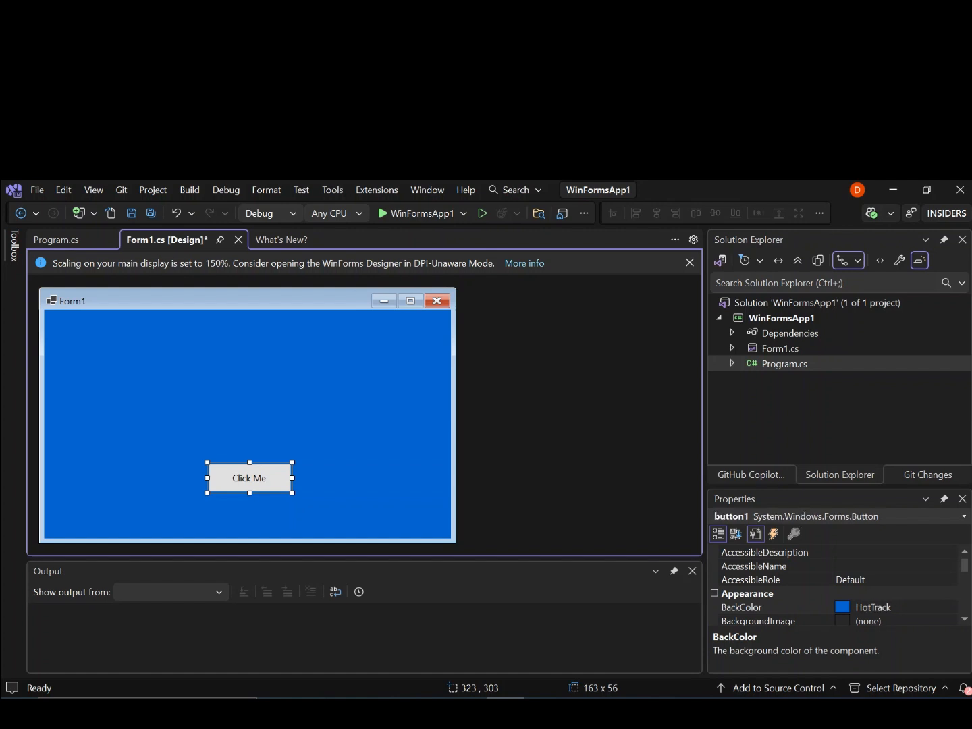
Step: Generate button1_Click and write MessageBox.Show("Hello World"); in its body
{"action": "double_click", "coordinate": [249, 478]}
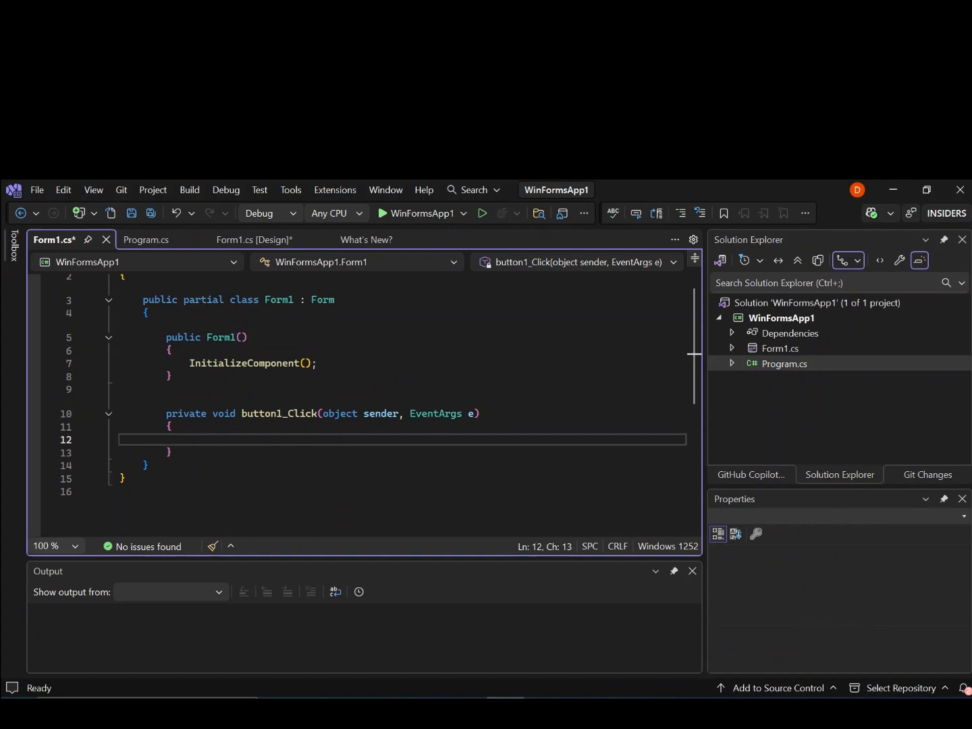
{"action": "scroll", "scroll_direction": "up", "scroll_amount": 3}
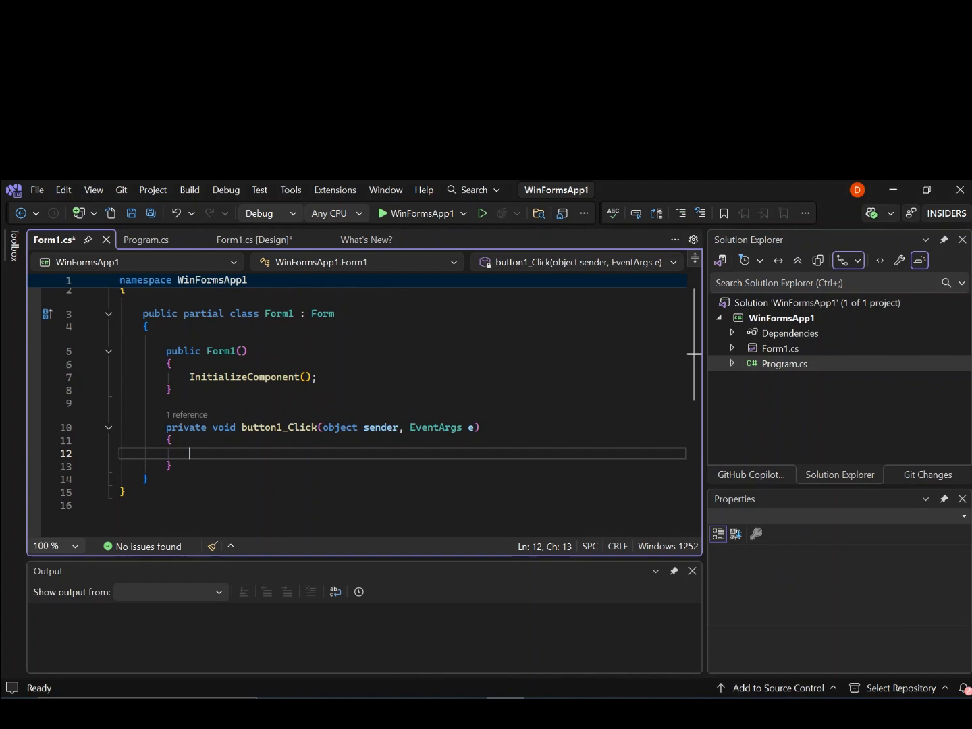
{"action": "type", "text": "mes"}
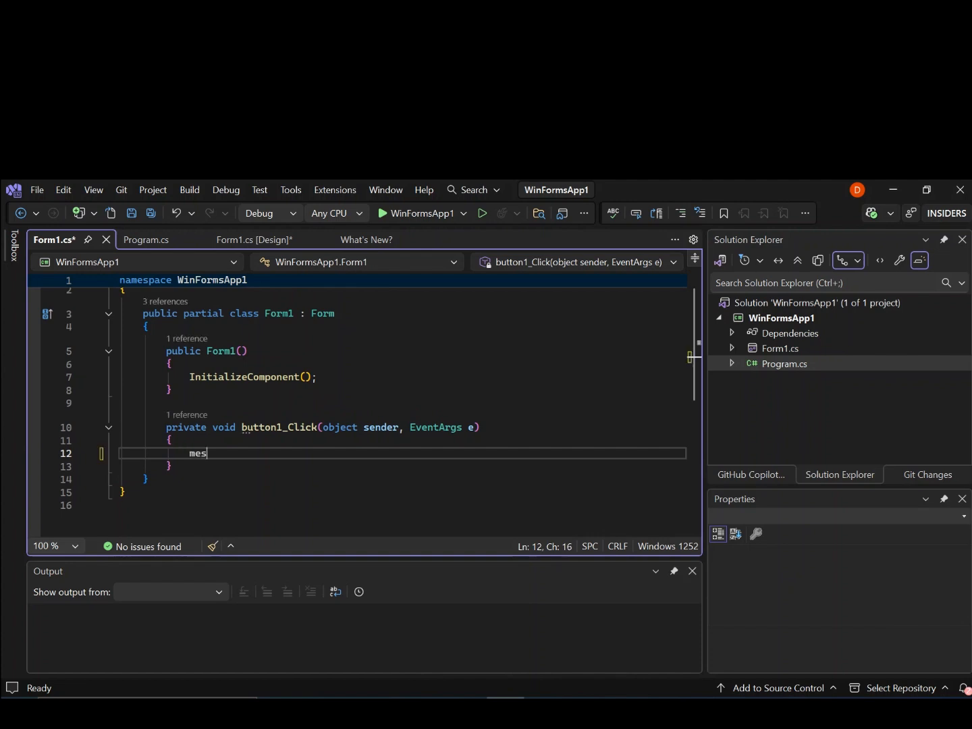
{"action": "type", "text": "ssageBox"}
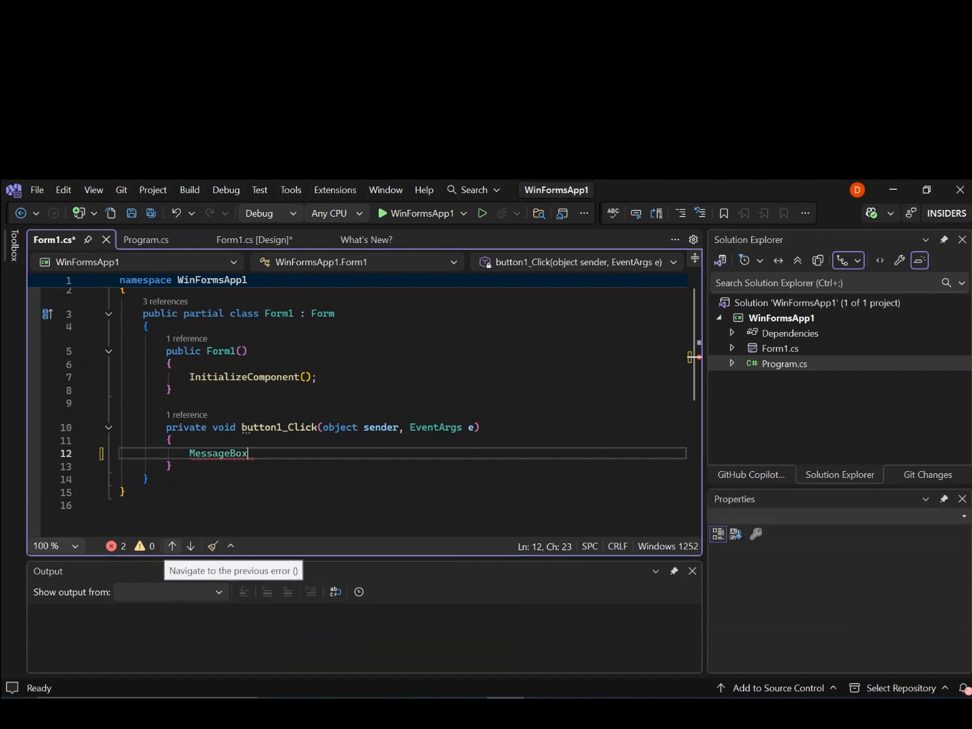
{"action": "type", "text": "."}
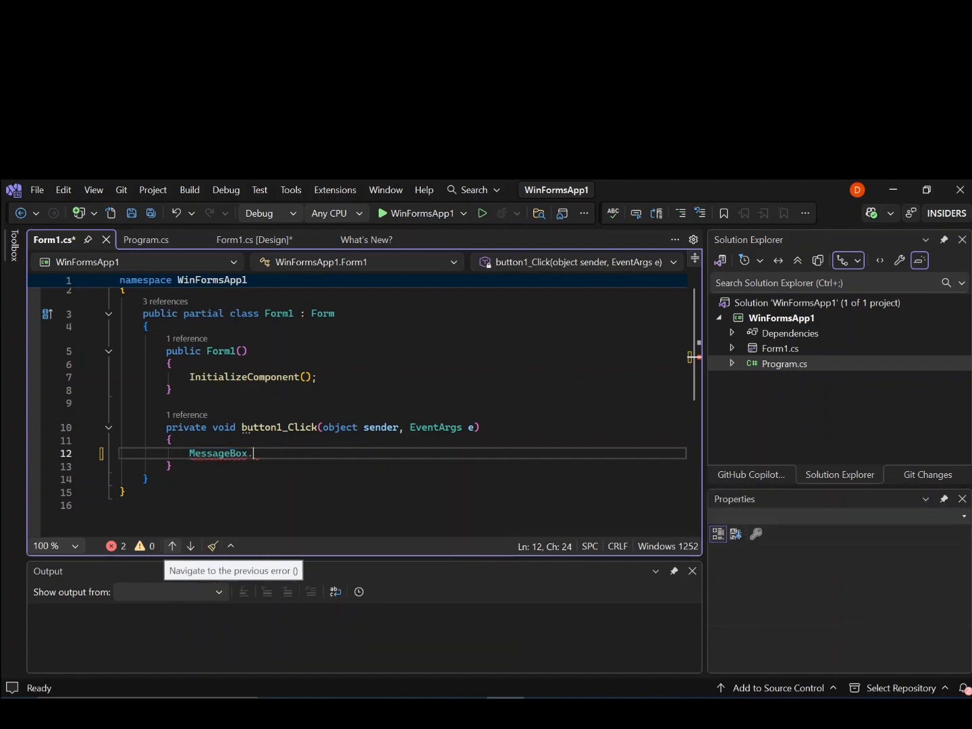
{"action": "type", "text": "."}
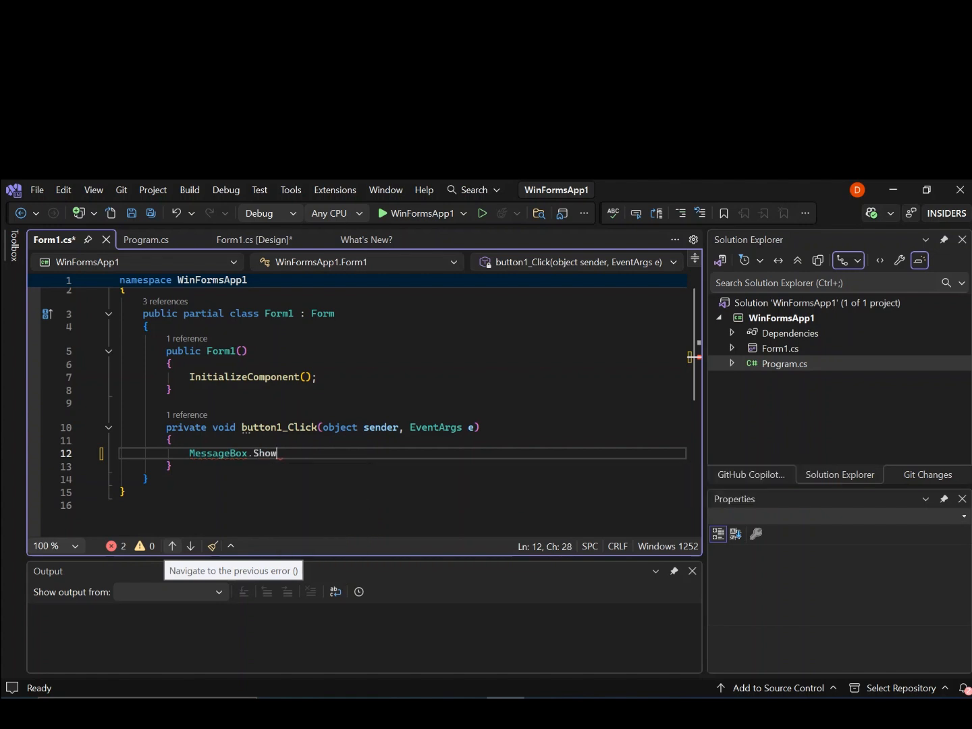
{"action": "type", "text": "()"}
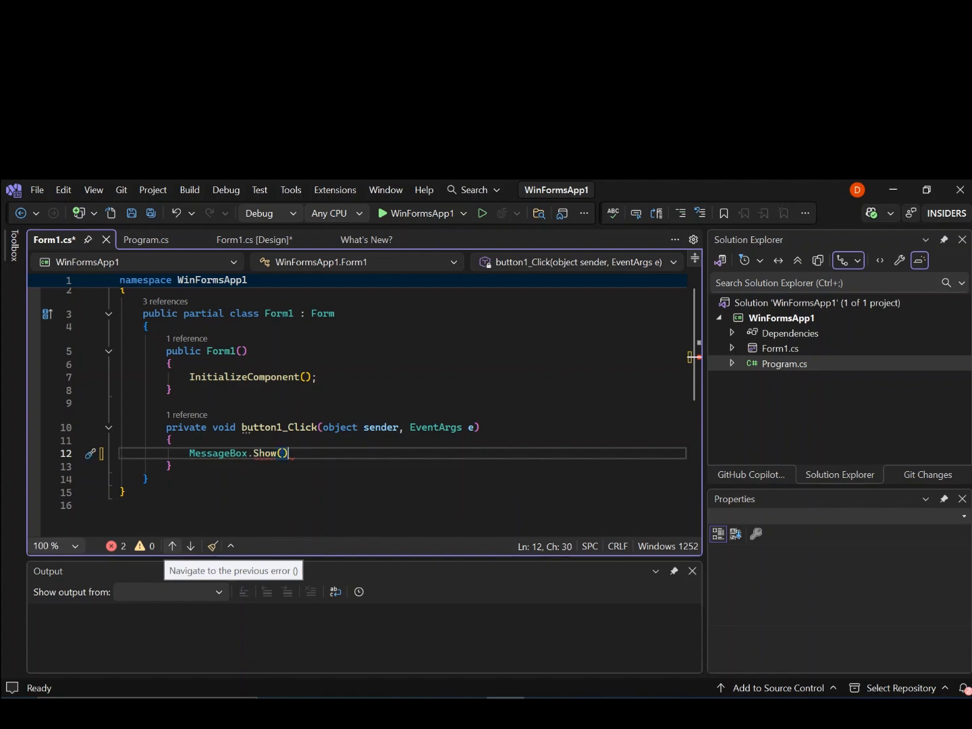
{"action": "type", "text": ";"}
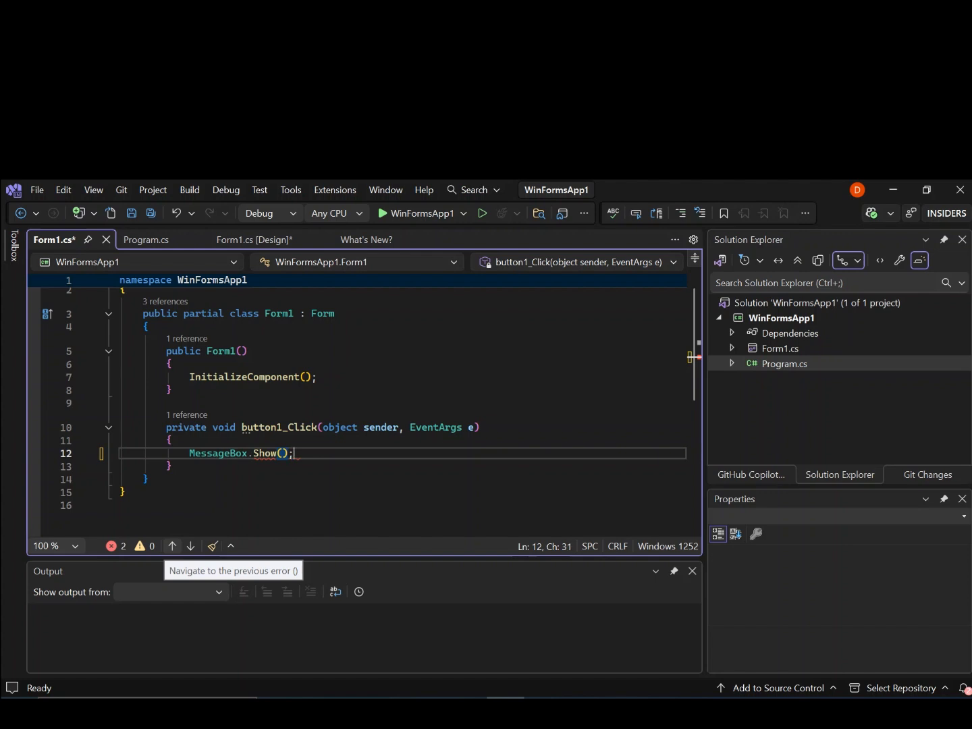
{"action": "key", "text": "Backspace"}
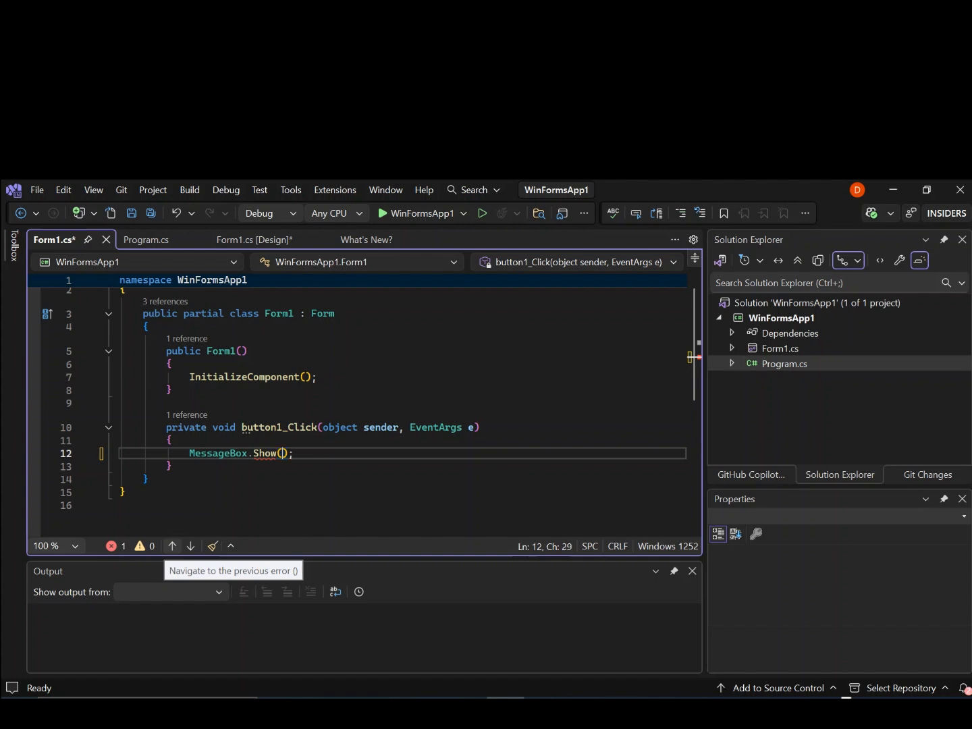
{"action": "type", "text": "\"\""}
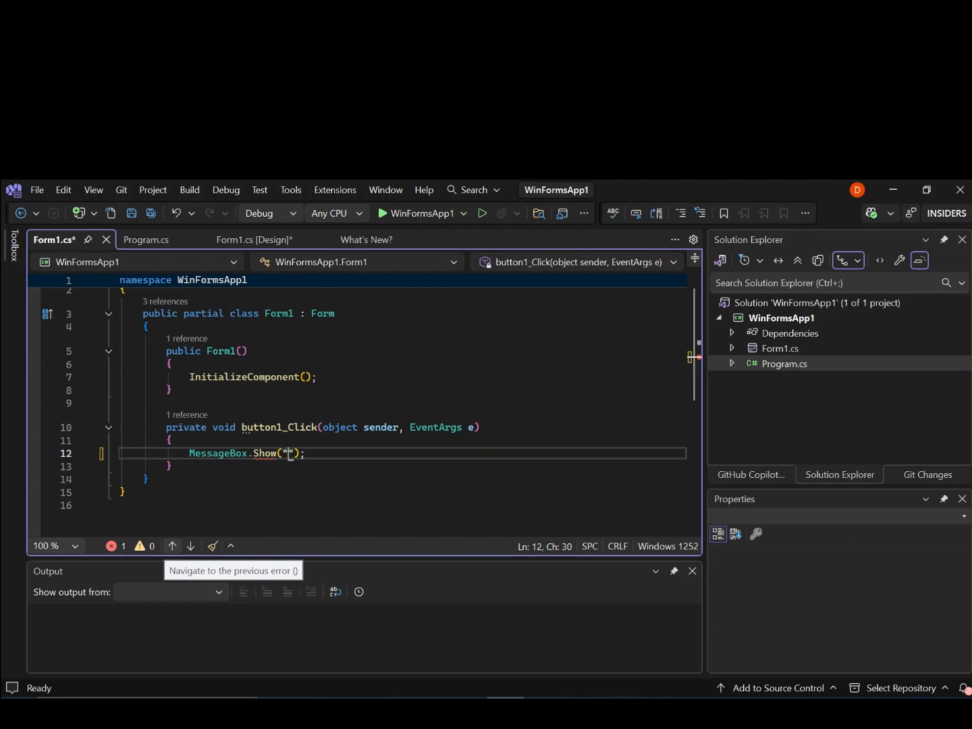
{"action": "type", "text": "Hello"}
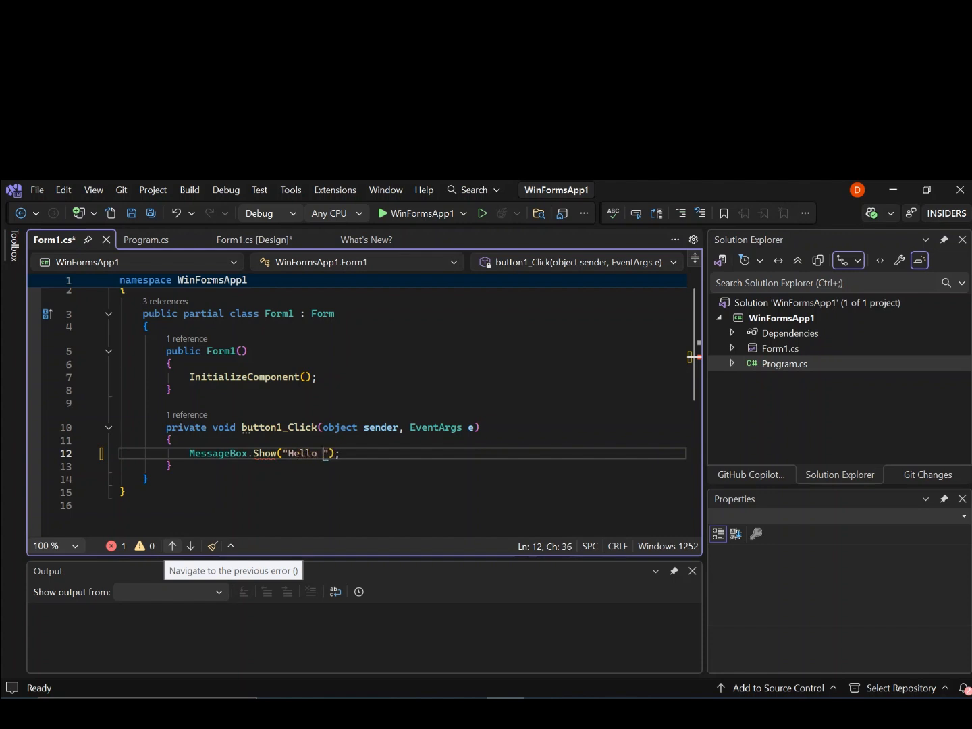
{"action": "type", "text": "World"}
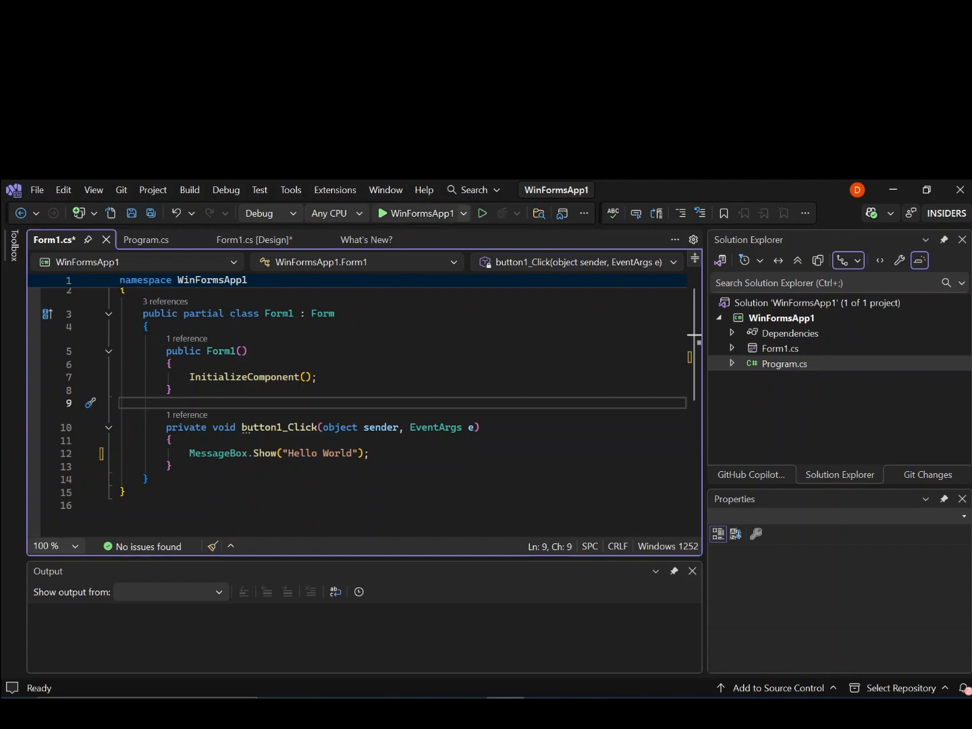
{"action": "mouse_move", "coordinate": [421, 213]}
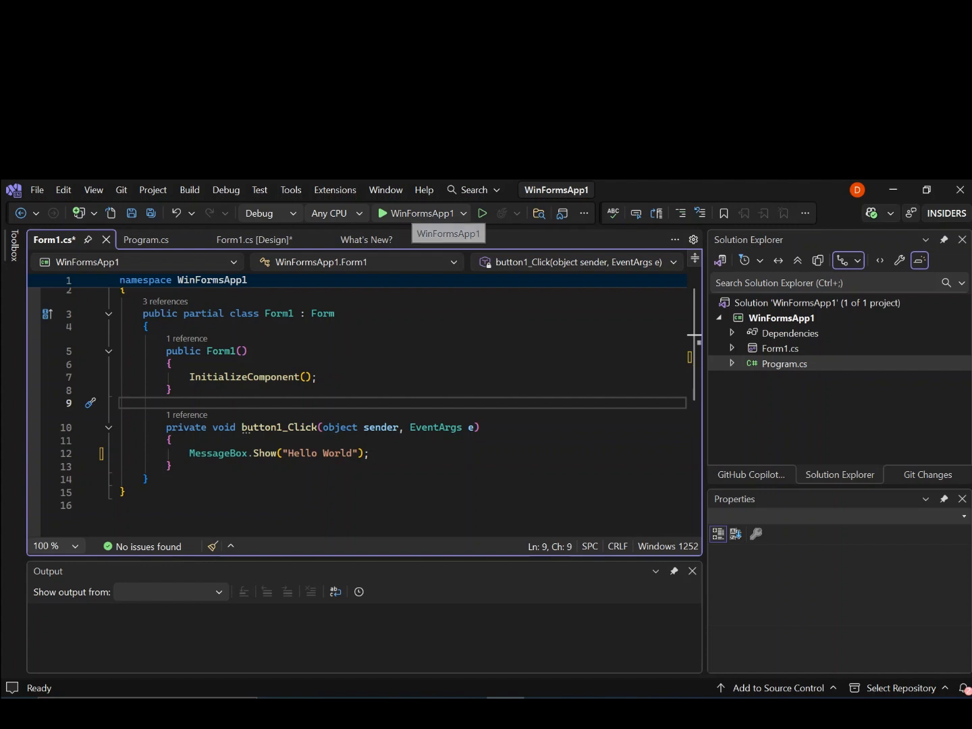
Step: Run WinFormsApp1 and click 'Click Me' to show the Hello World message box
{"action": "left_click", "coordinate": [482, 213]}
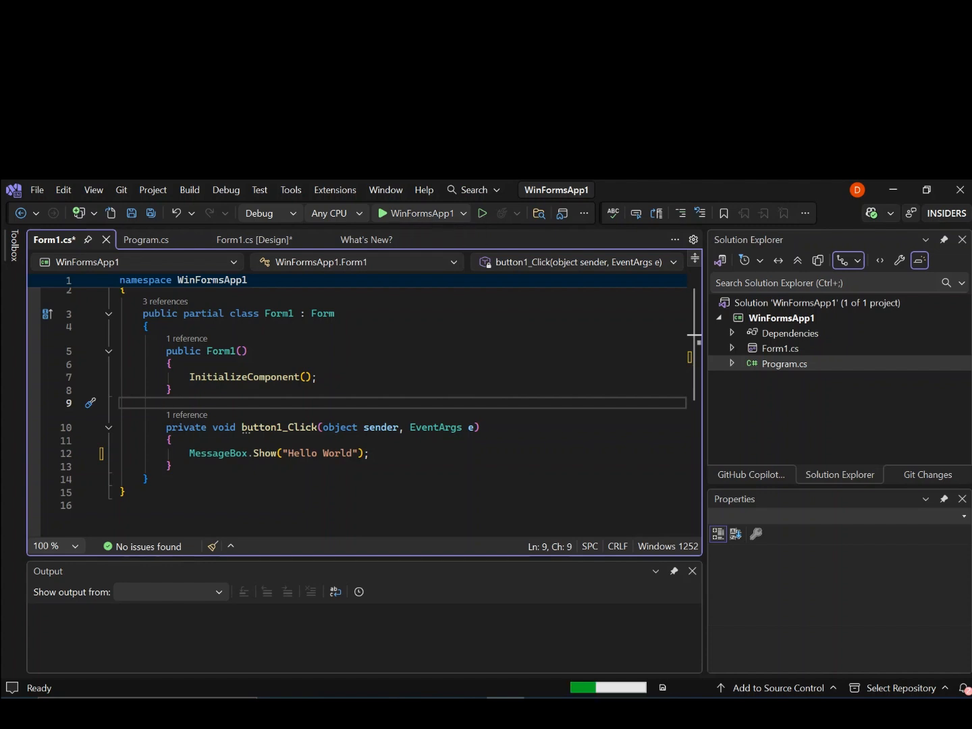
{"action": "left_click", "coordinate": [189, 189]}
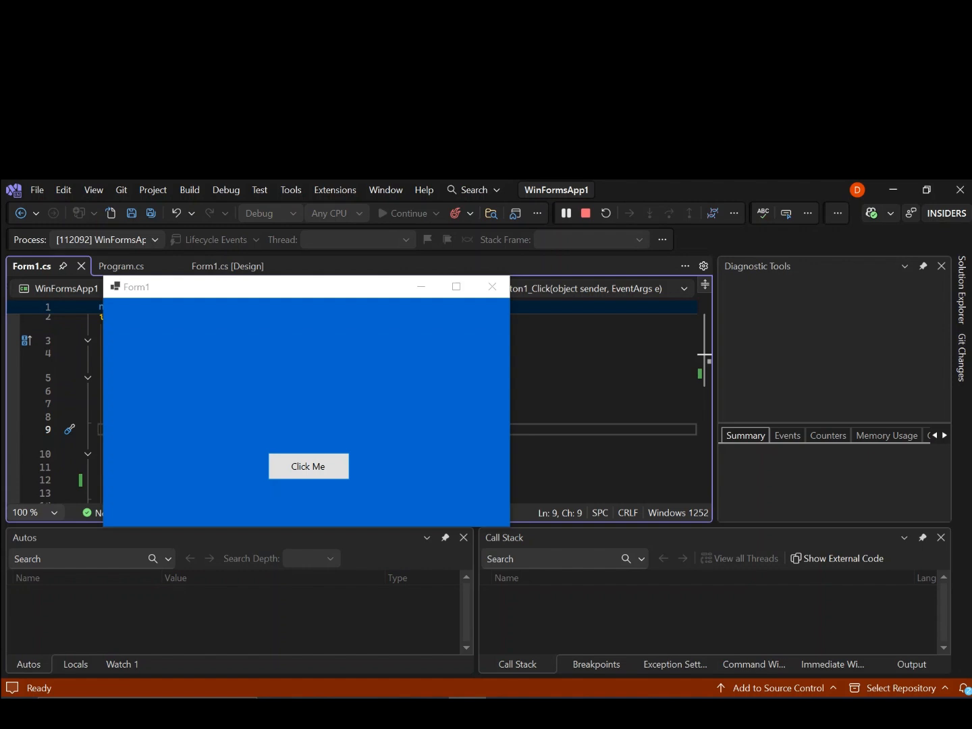
{"action": "left_click", "coordinate": [307, 466]}
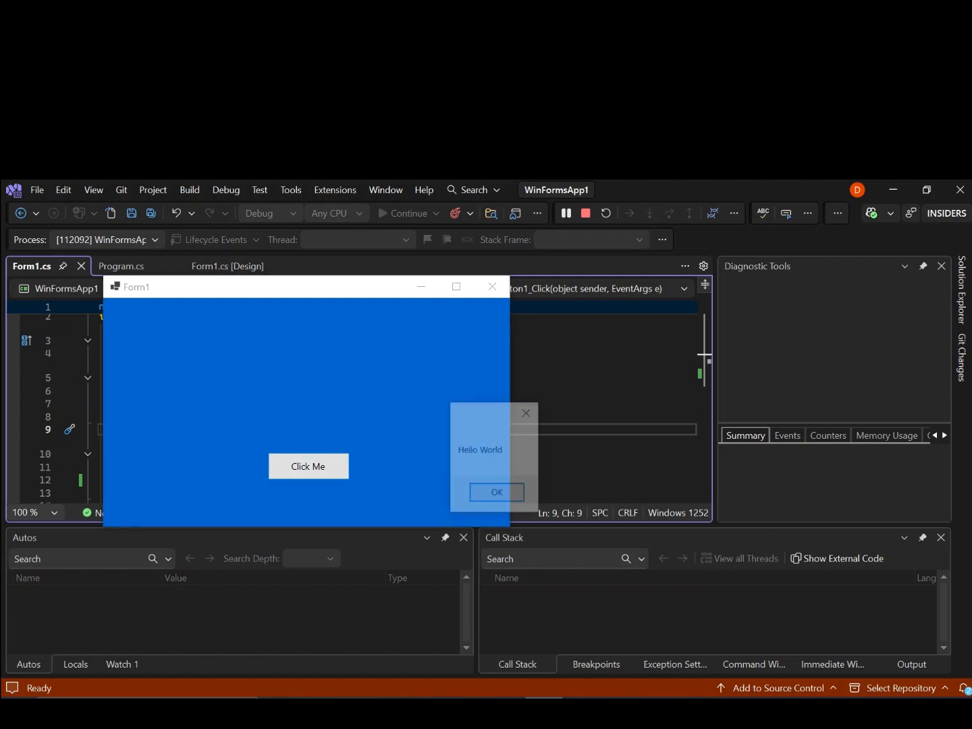